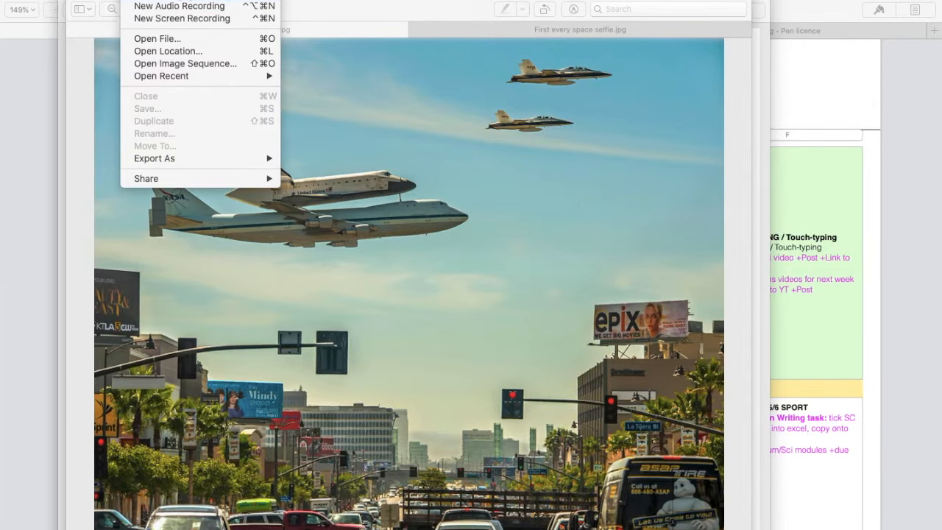
View the astronaut's space selfie in Preview, outlining the two jets and then clearing the outline.
click(181, 6)
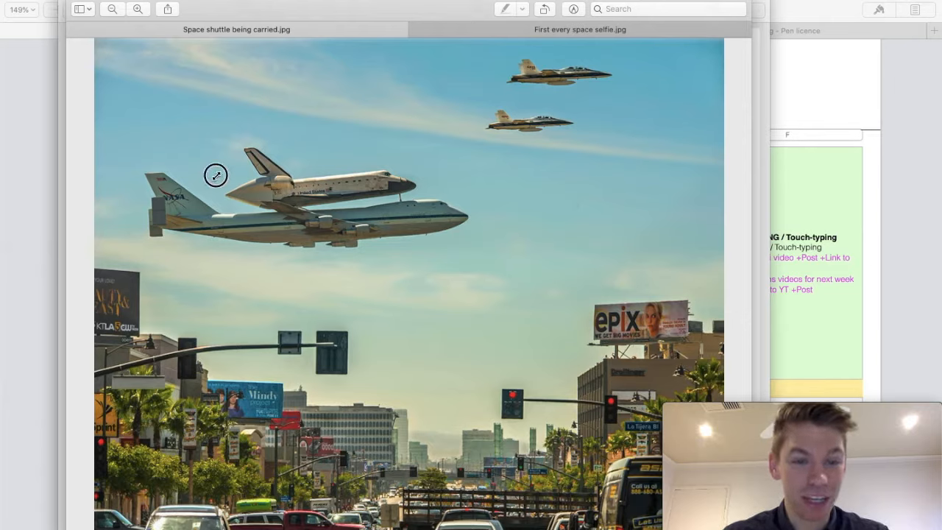
drag(216, 175, 483, 275)
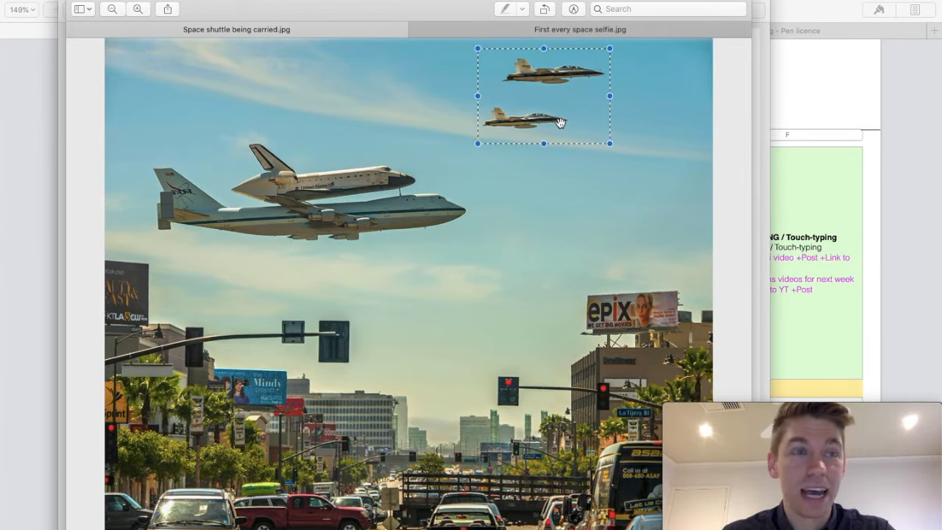
mouse_move(534, 168)
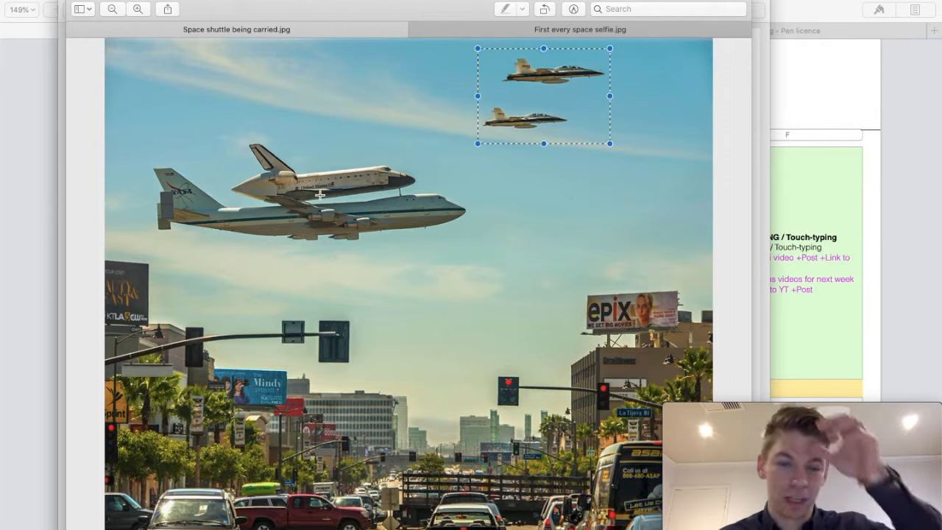
mouse_move(416, 210)
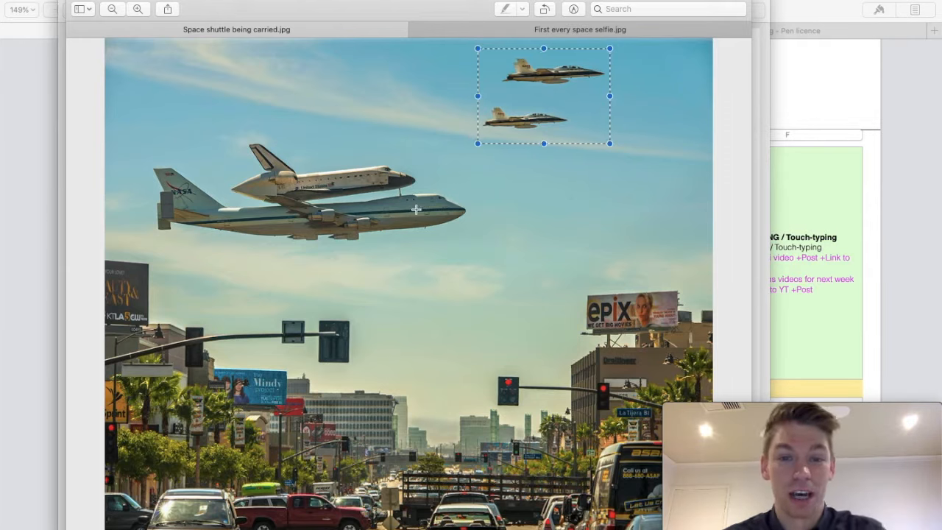
drag(610, 142, 610, 137)
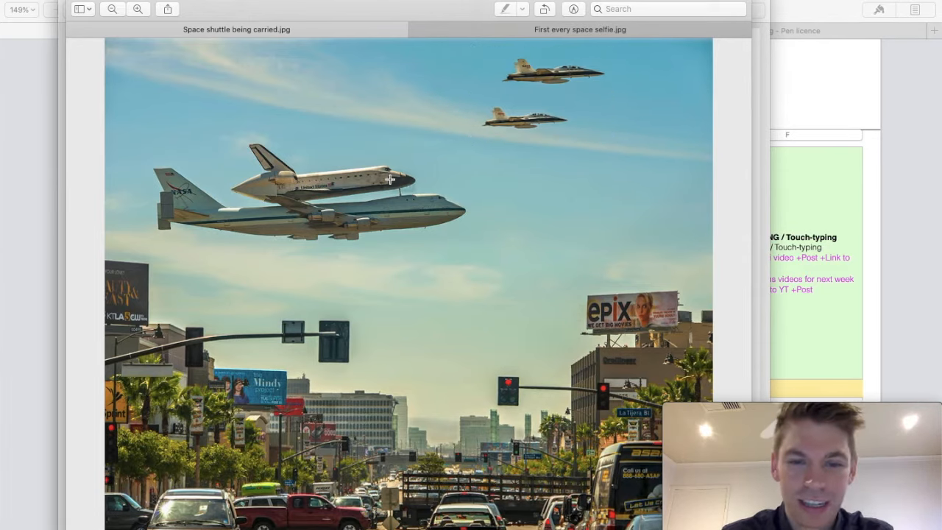
drag(128, 131, 530, 276)
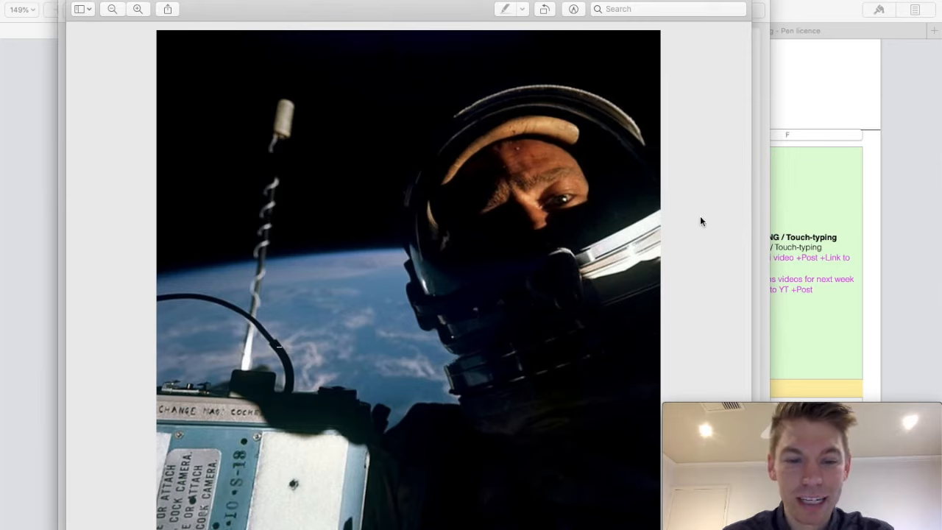
mouse_move(618, 365)
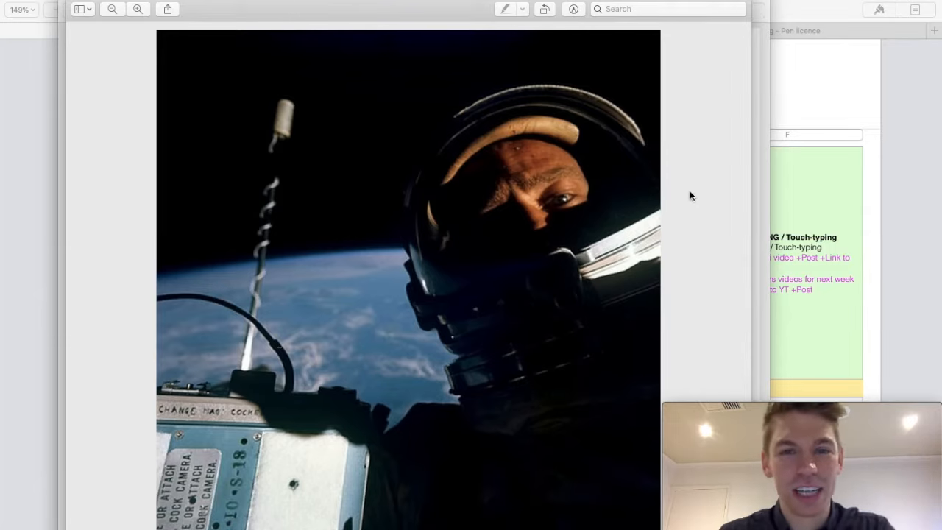
mouse_move(695, 109)
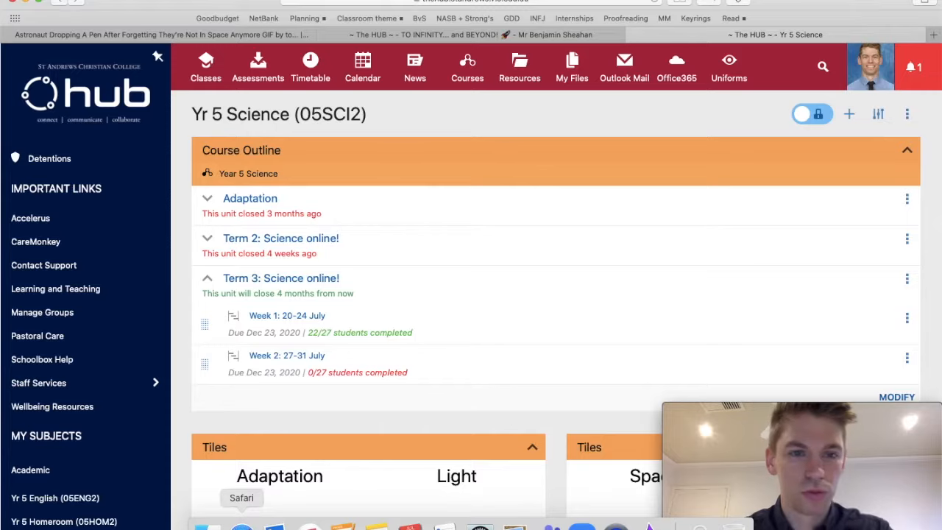
Play the astronaut pen-dropping GIF on Gfycat, then pause it.
click(155, 35)
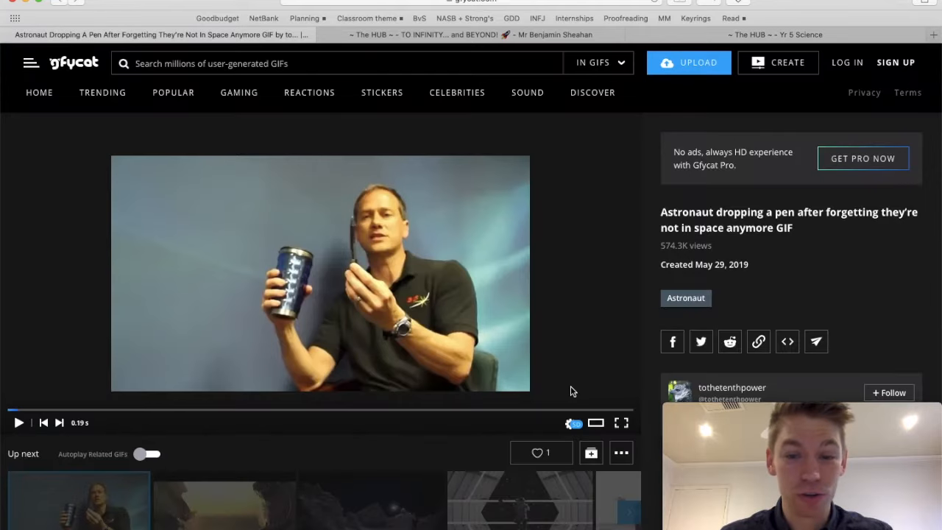
mouse_move(621, 422)
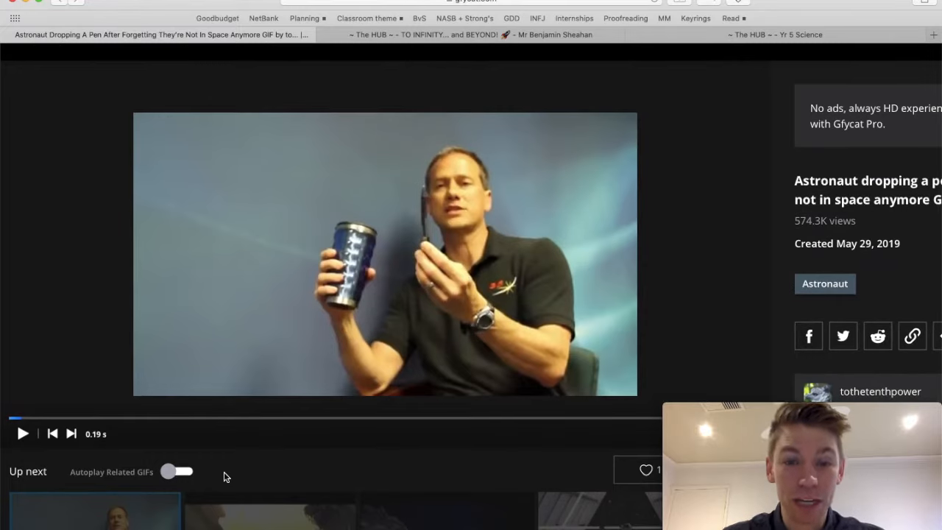
mouse_move(22, 434)
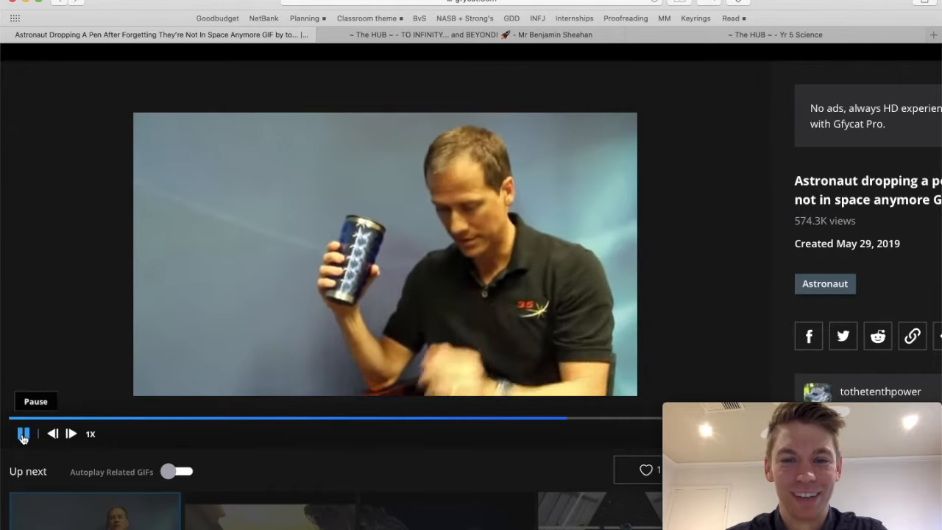
click(23, 434)
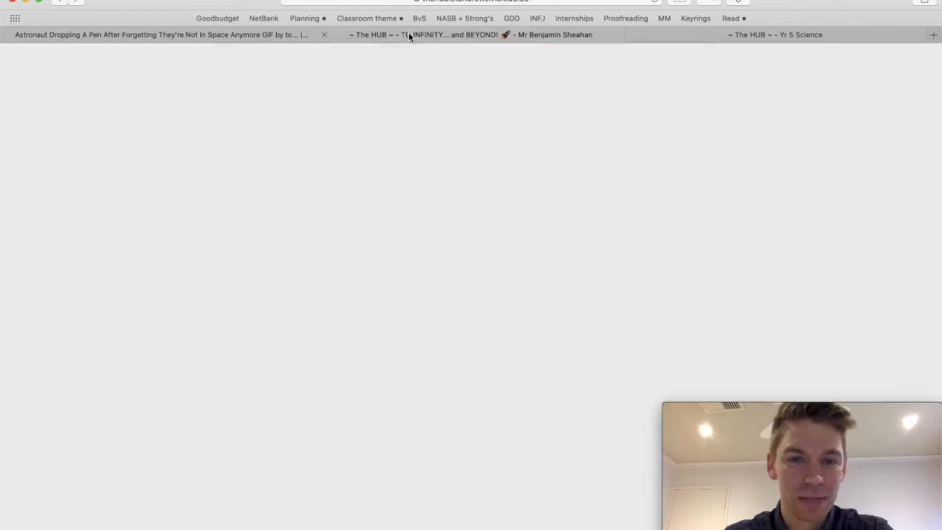
Bring up the TO INFINITY... and BEYOND! page and scroll through its task steps.
click(446, 35)
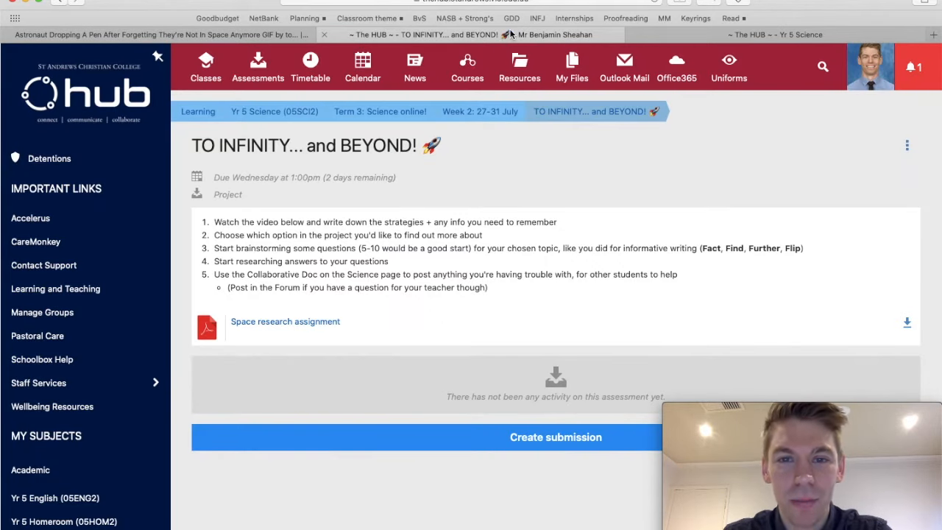
mouse_move(520, 66)
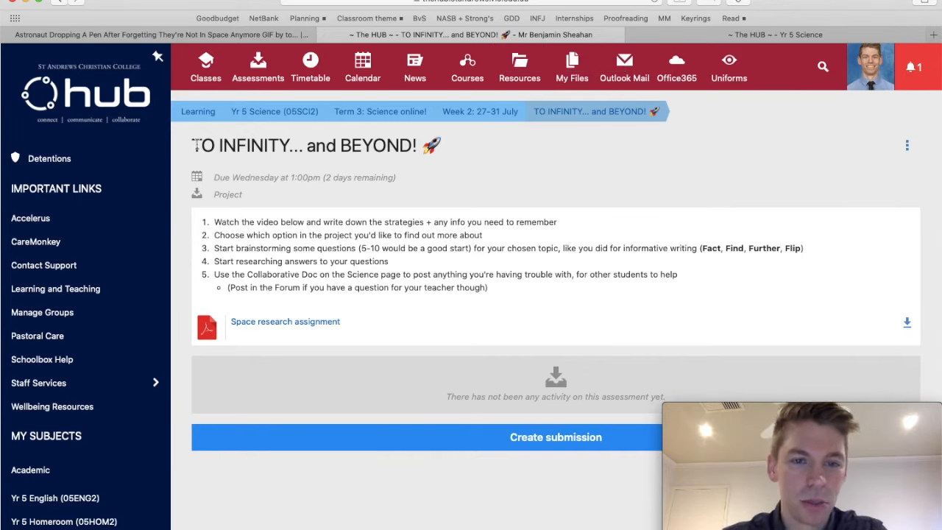
scroll(down, 3)
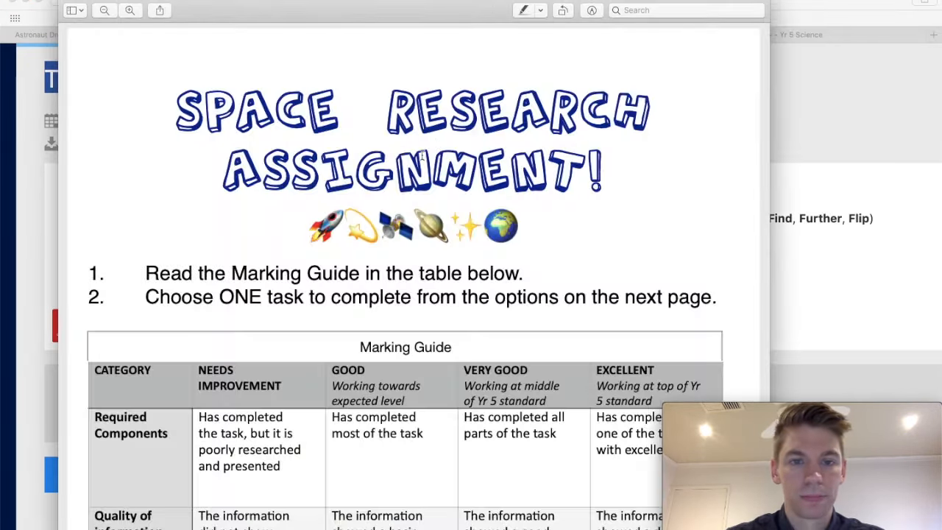
Scroll the assignment PDF and highlight the instruction to read the Marking Guide.
scroll(down, 3)
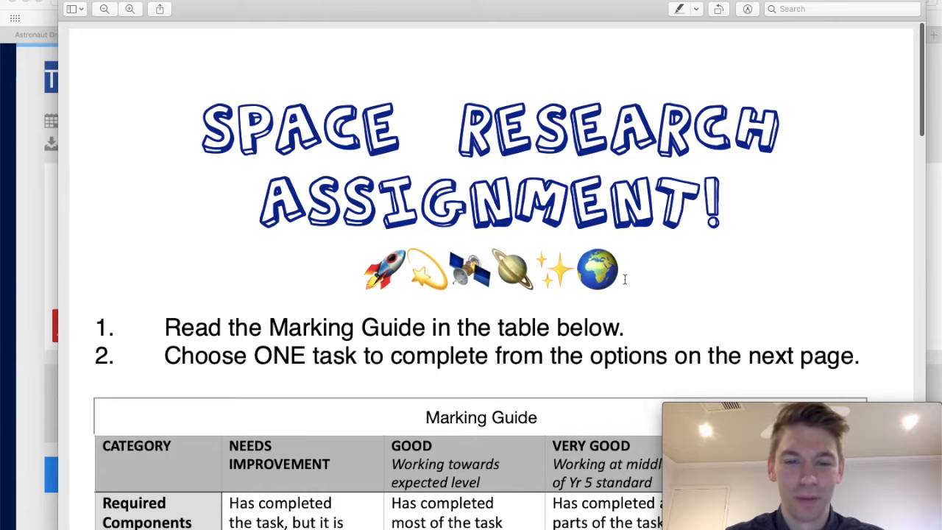
scroll(down, 3)
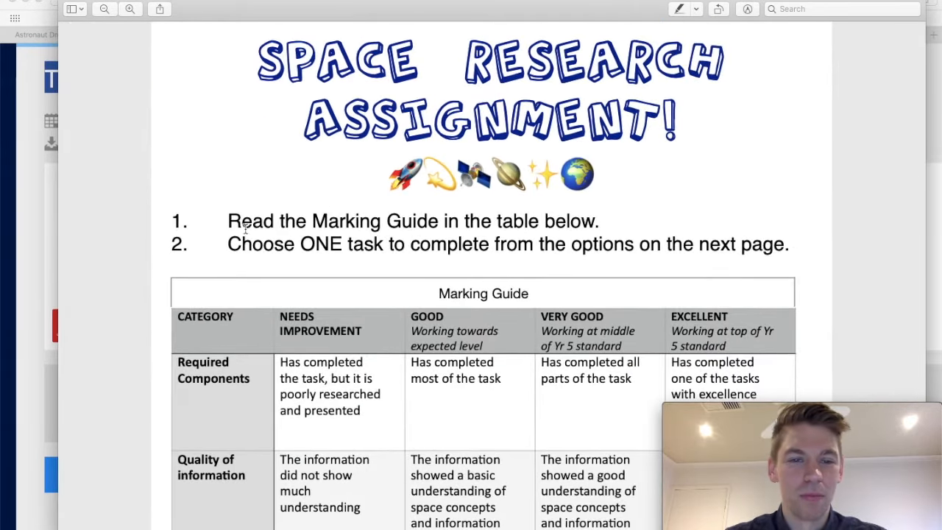
drag(228, 221, 599, 221)
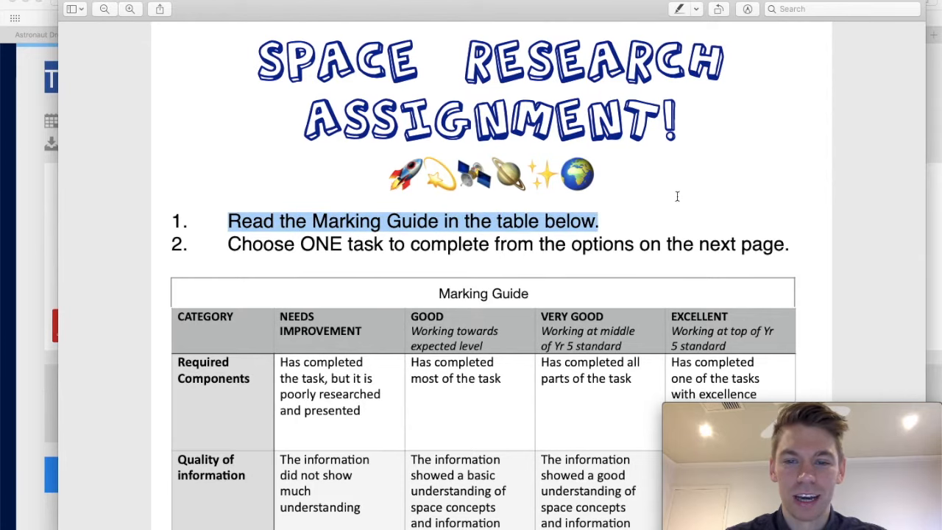
Scroll to the Marking Guide table and highlight the Excellent criterion for Required Components.
scroll(down, 3)
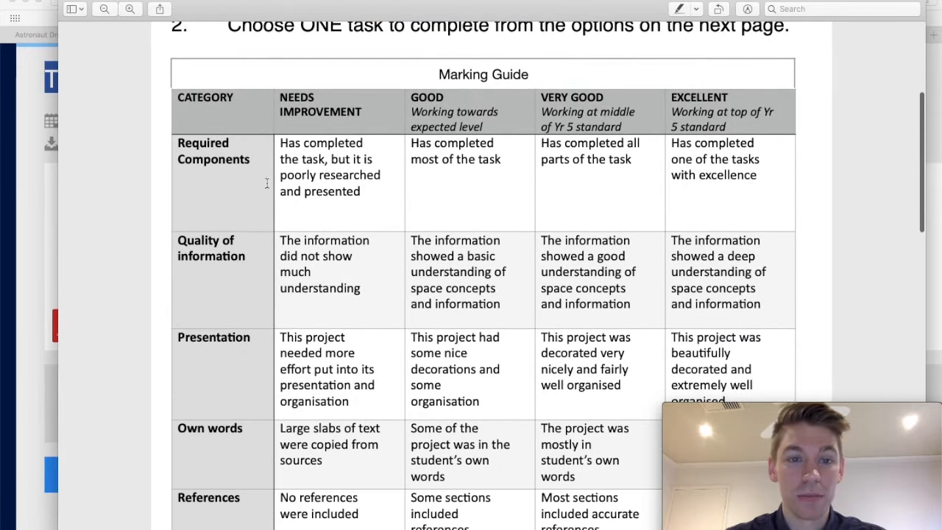
scroll(down, 3)
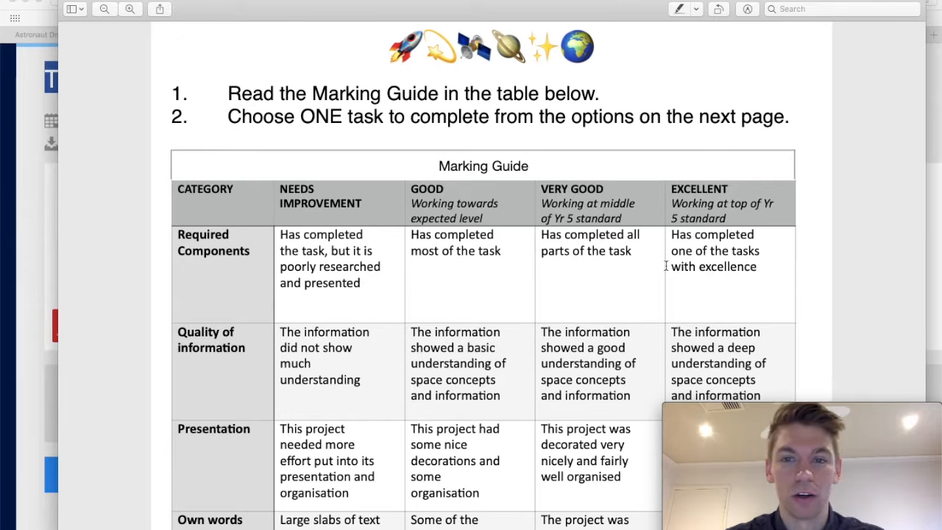
scroll(down, 3)
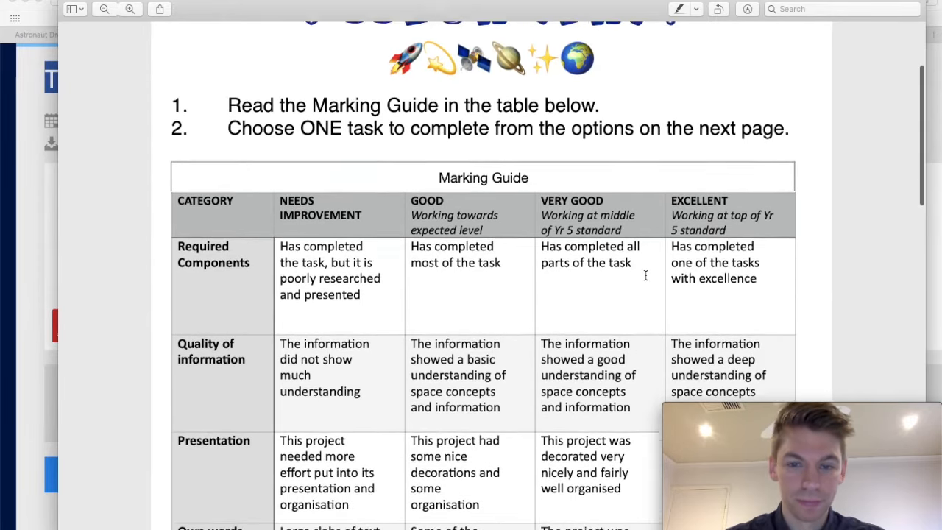
scroll(down, 3)
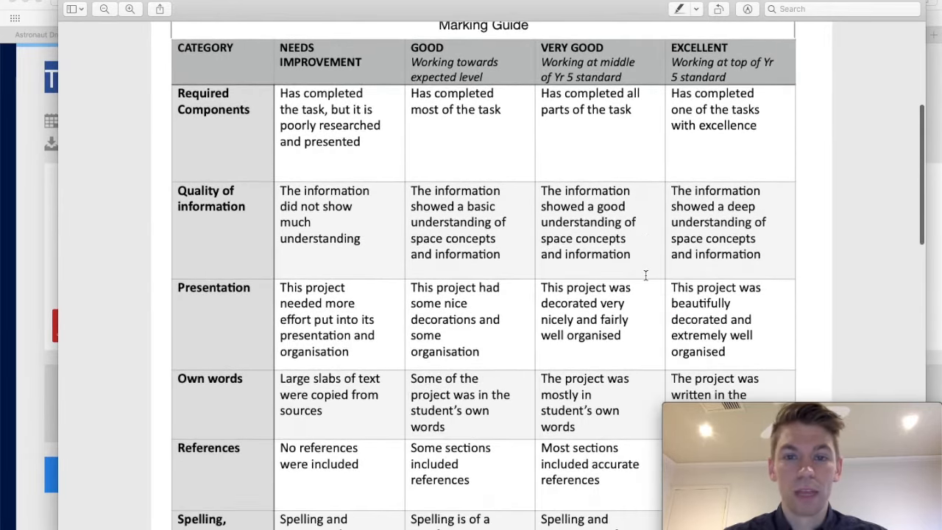
scroll(down, 3)
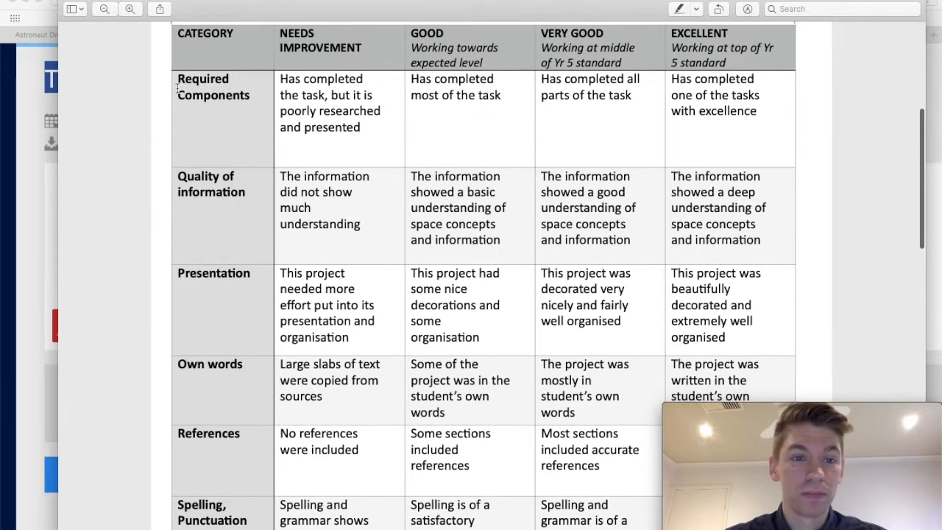
double_click(213, 95)
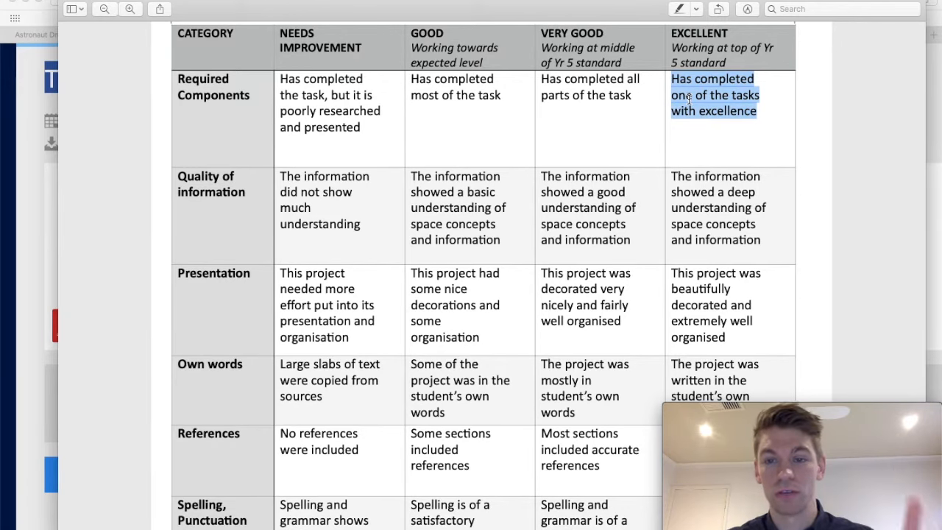
scroll(down, 3)
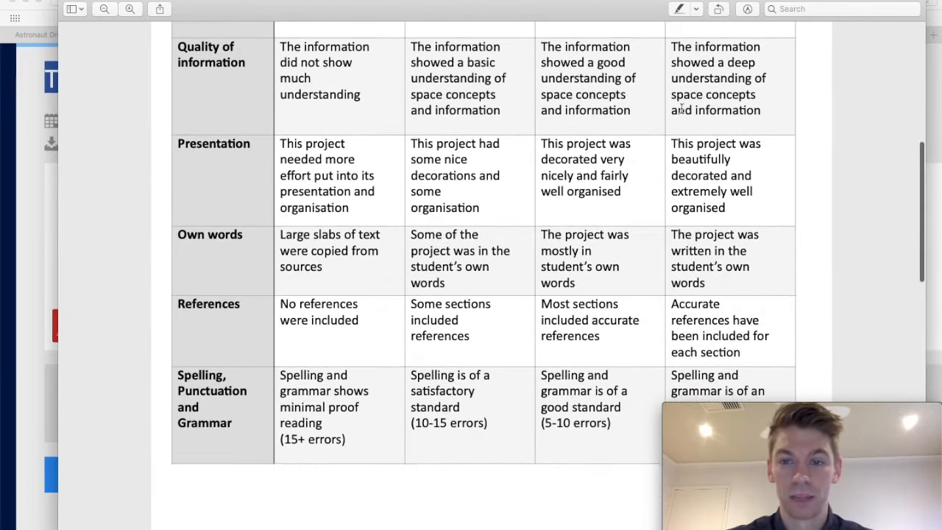
drag(674, 46, 761, 110)
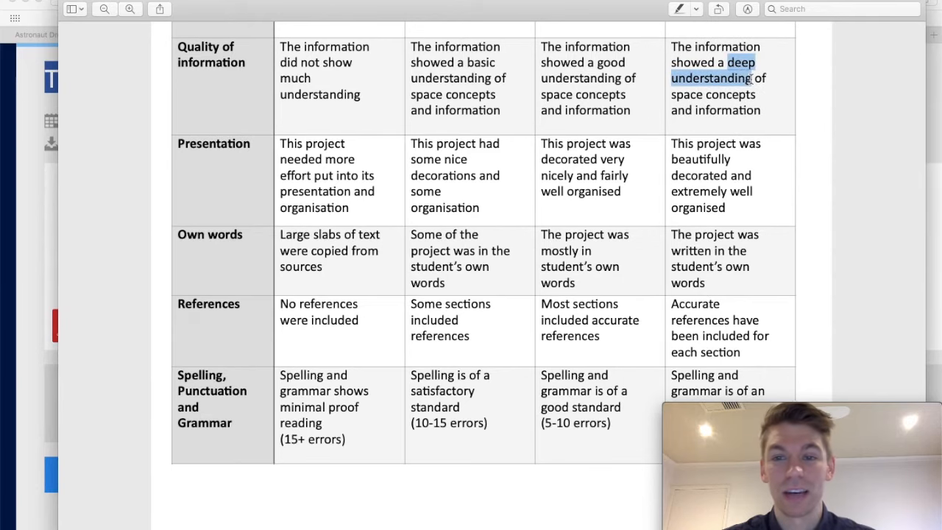
scroll(down, 3)
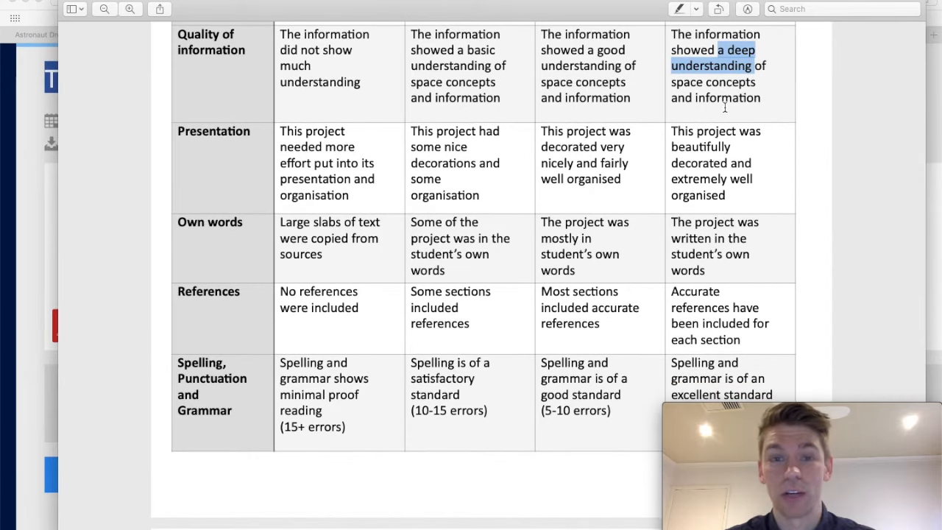
scroll(down, 3)
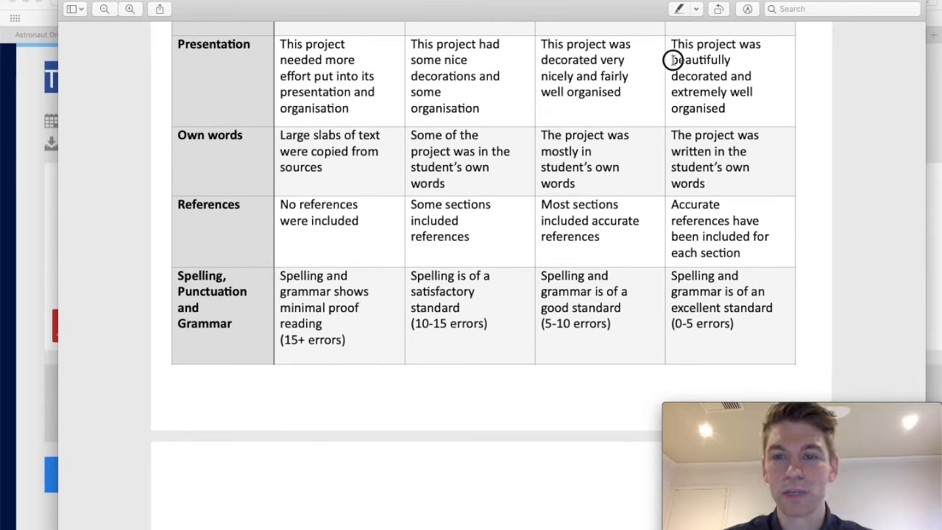
drag(673, 60, 751, 92)
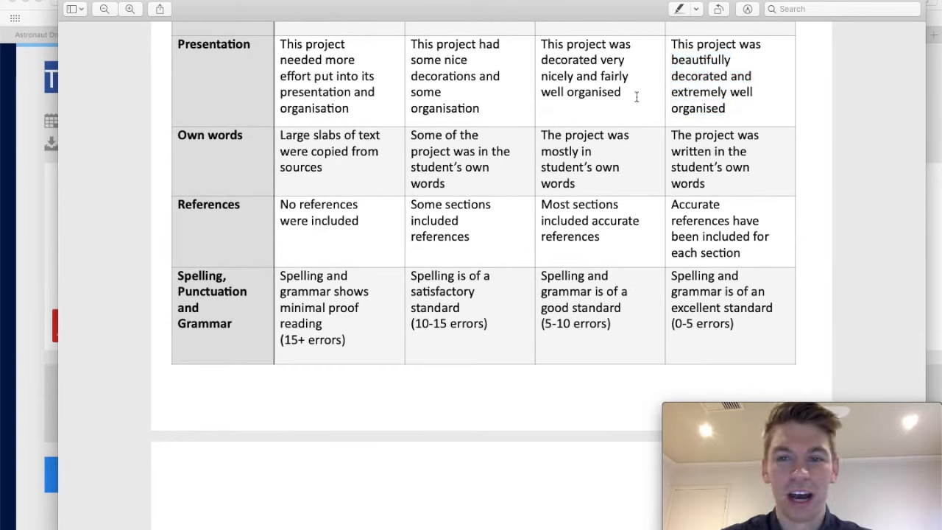
drag(542, 60, 566, 76)
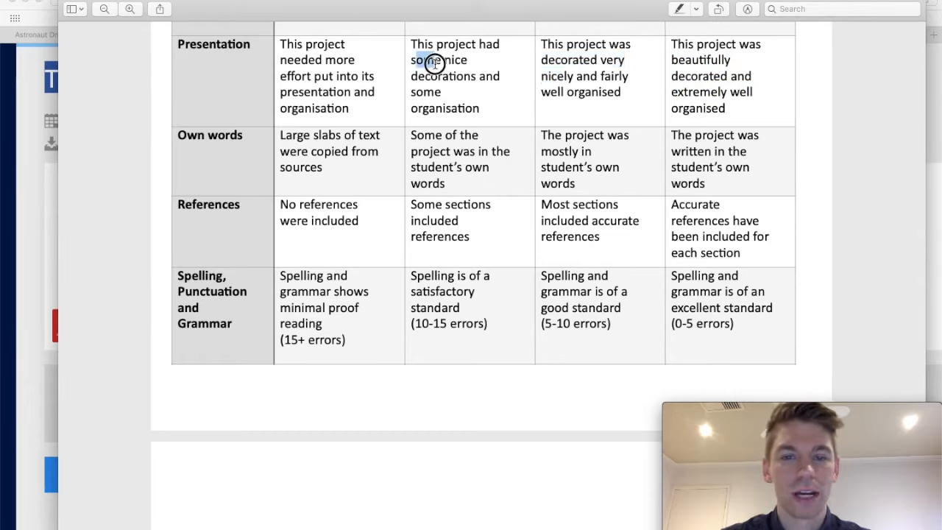
drag(438, 59, 442, 92)
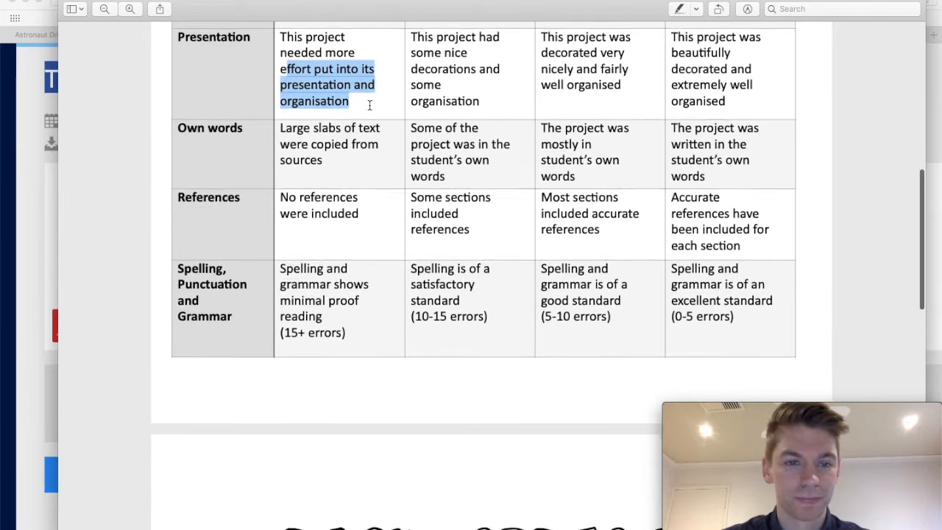
scroll(down, 3)
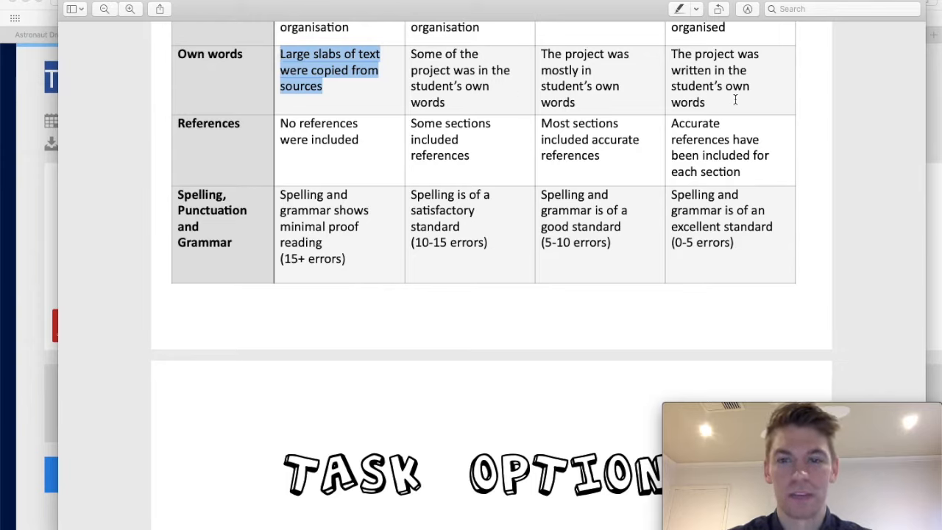
drag(671, 53, 705, 102)
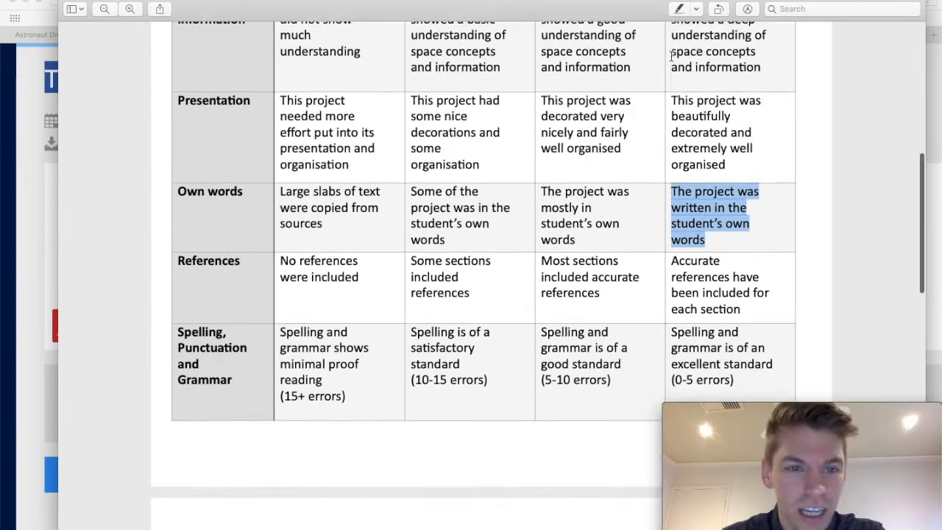
scroll(down, 3)
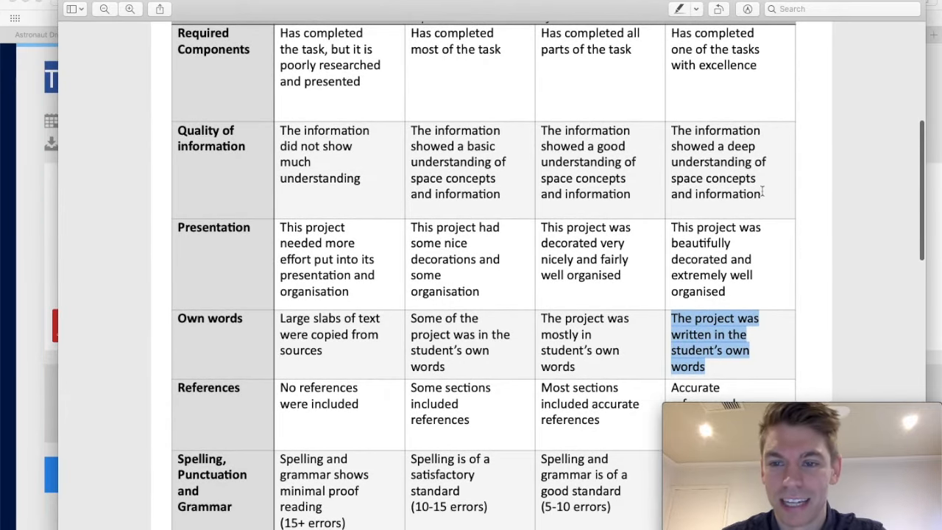
scroll(down, 3)
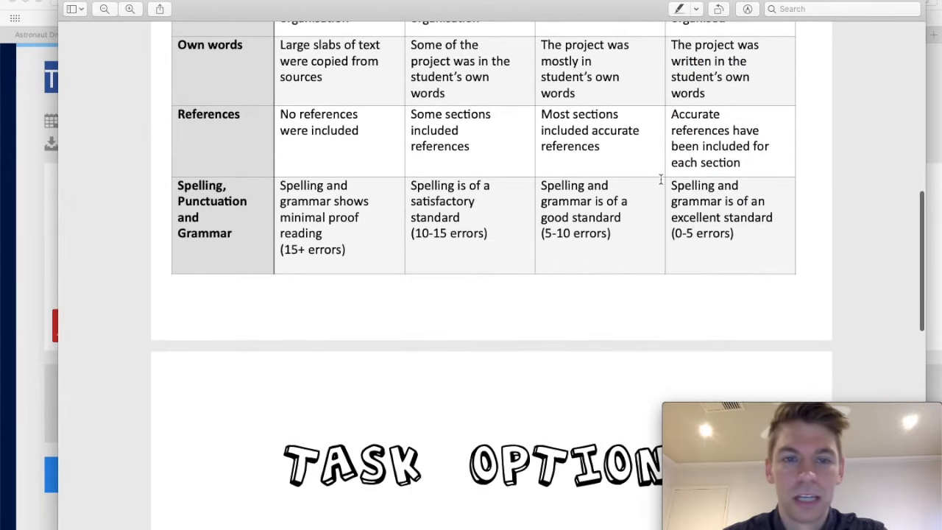
double_click(210, 45)
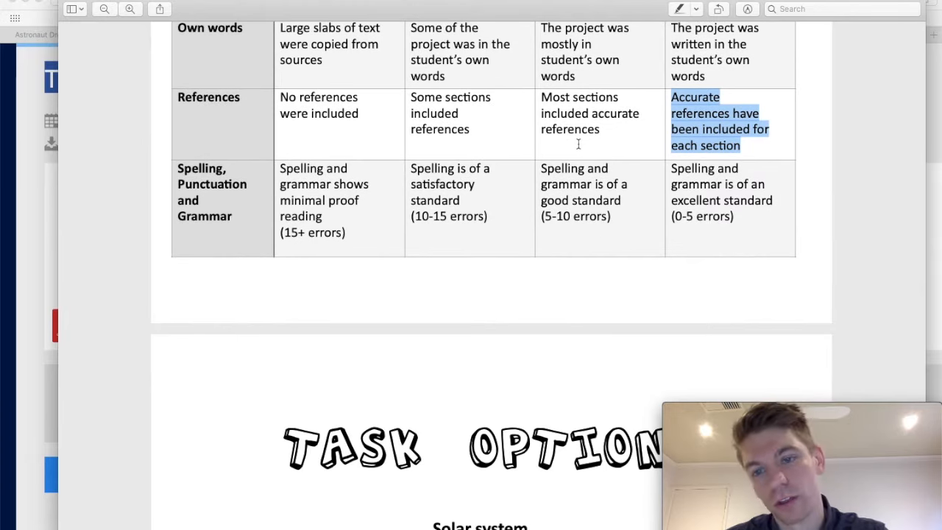
scroll(down, 3)
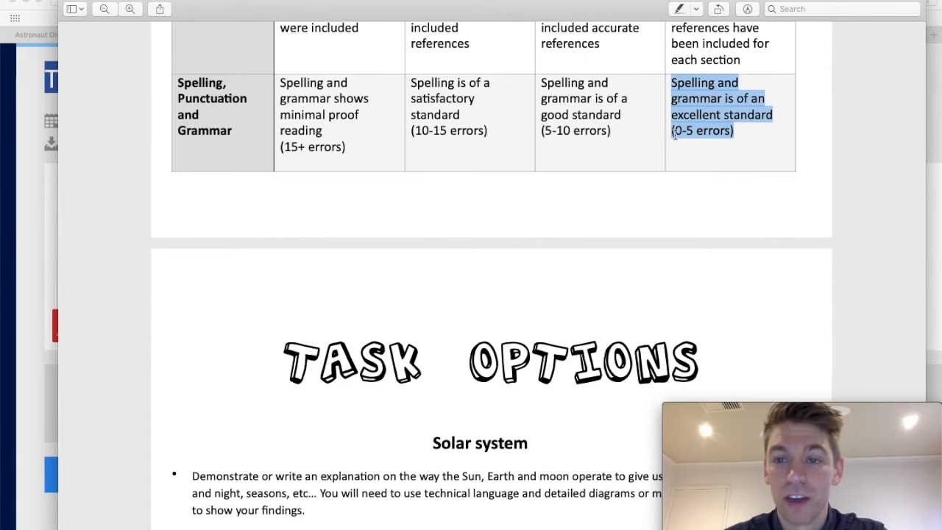
click(740, 130)
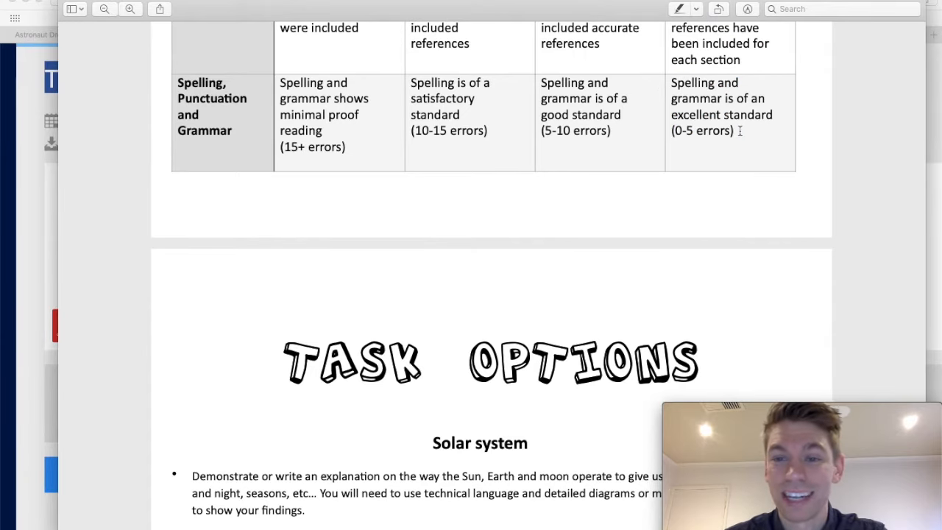
scroll(down, 3)
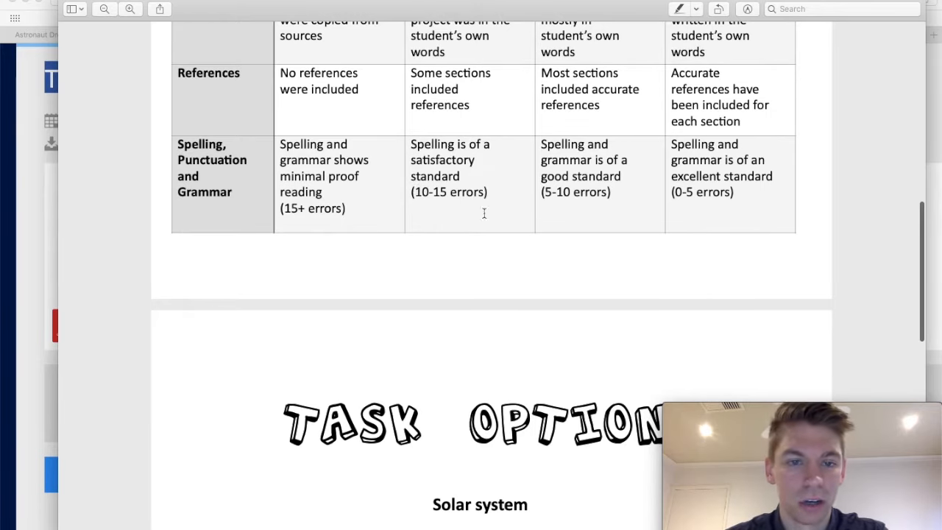
scroll(down, 3)
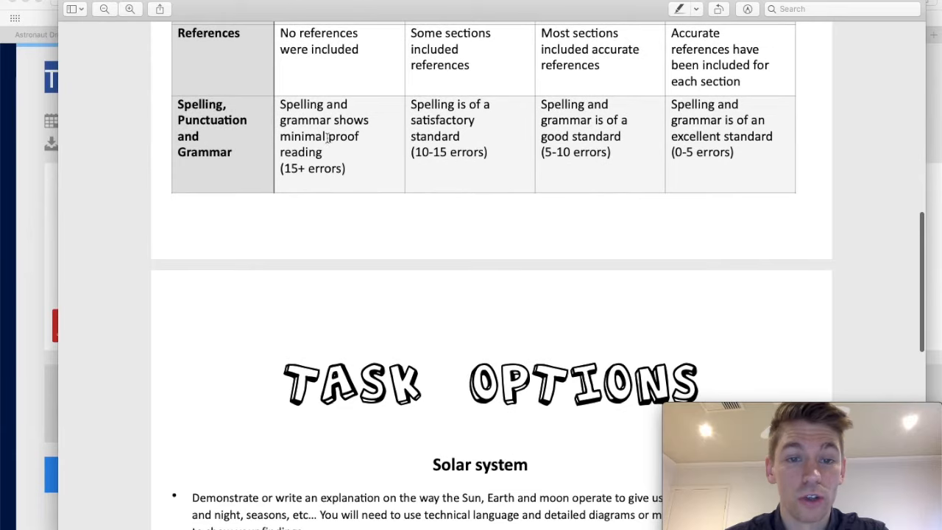
double_click(341, 136)
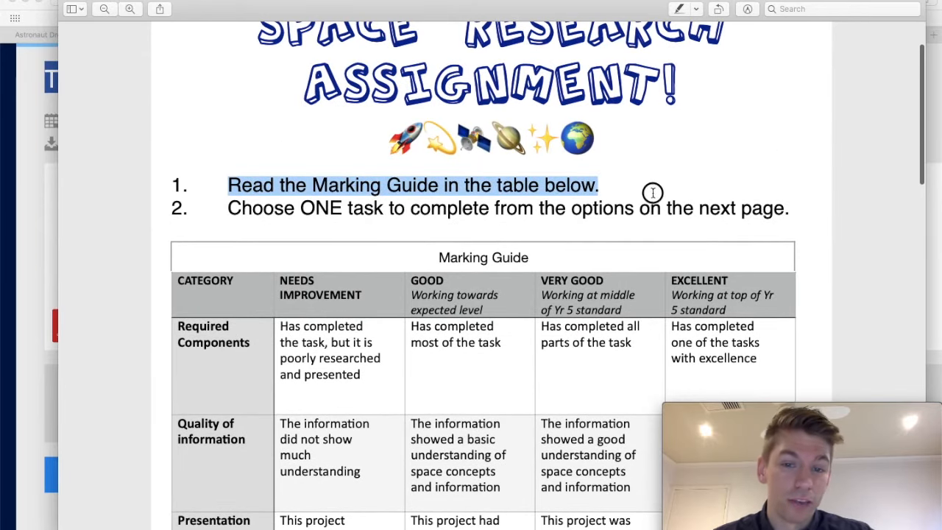
mouse_move(615, 193)
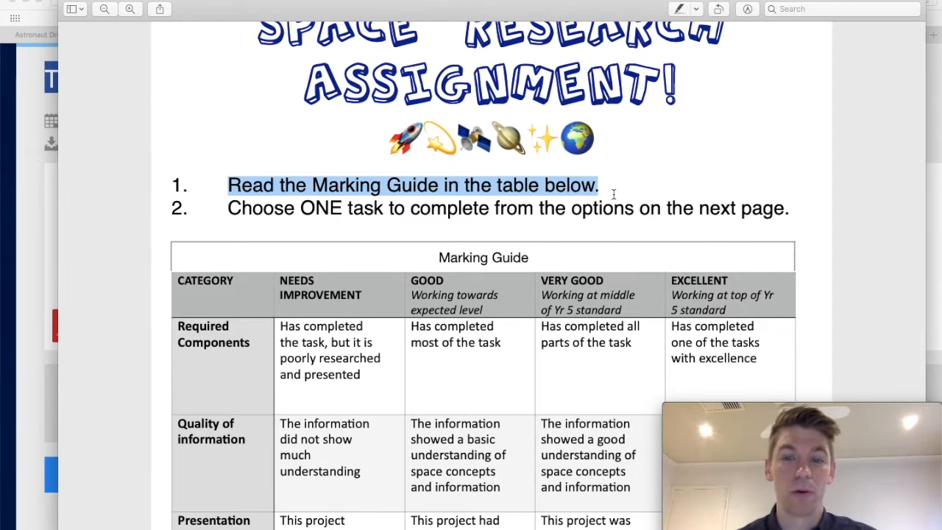
Highlight the instruction to choose one task, then reach the Task Options page with Solar system tasks.
scroll(down, 3)
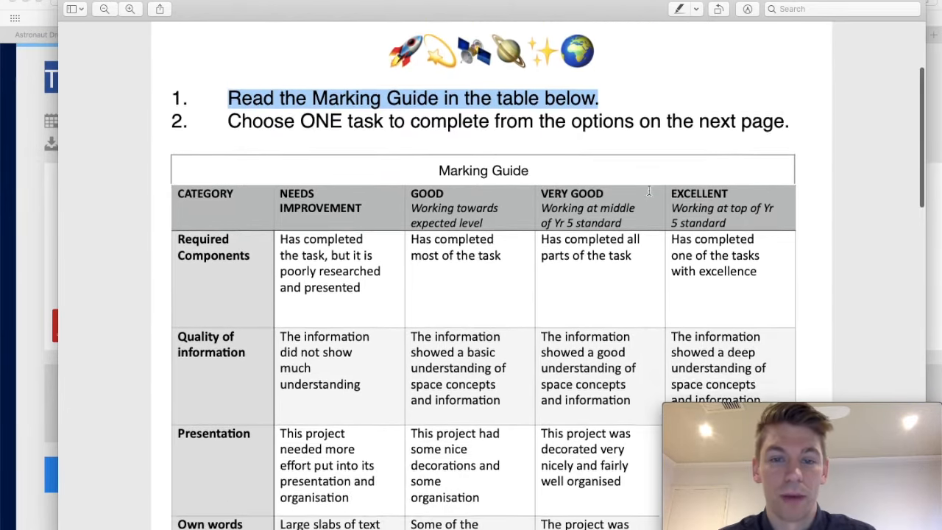
scroll(down, 3)
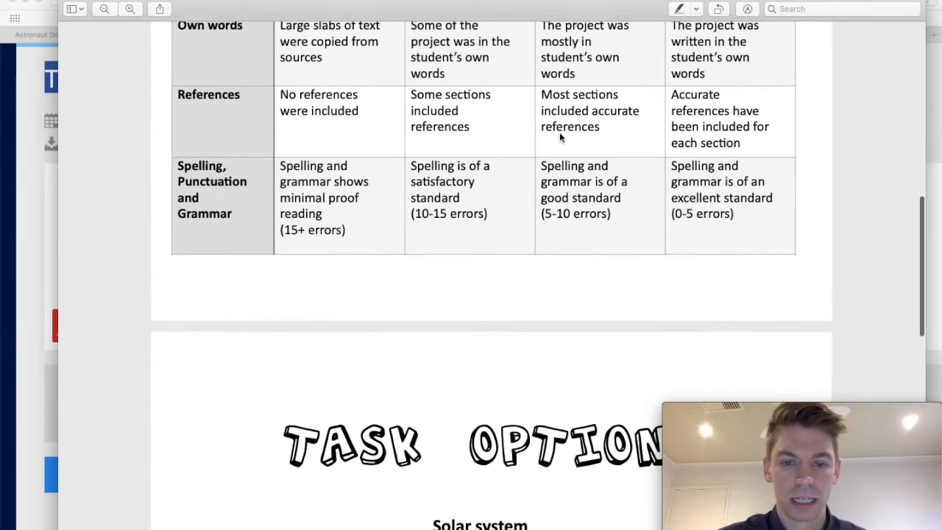
scroll(down, 3)
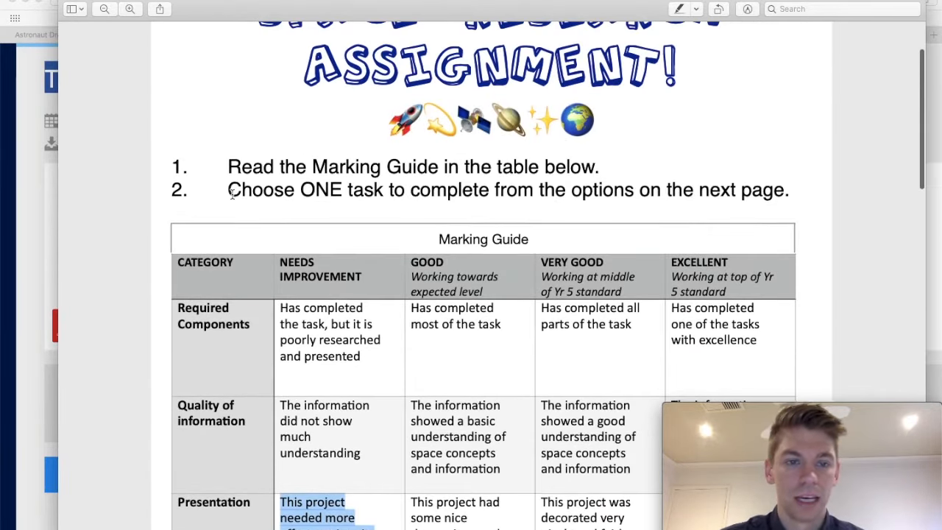
drag(228, 190, 788, 189)
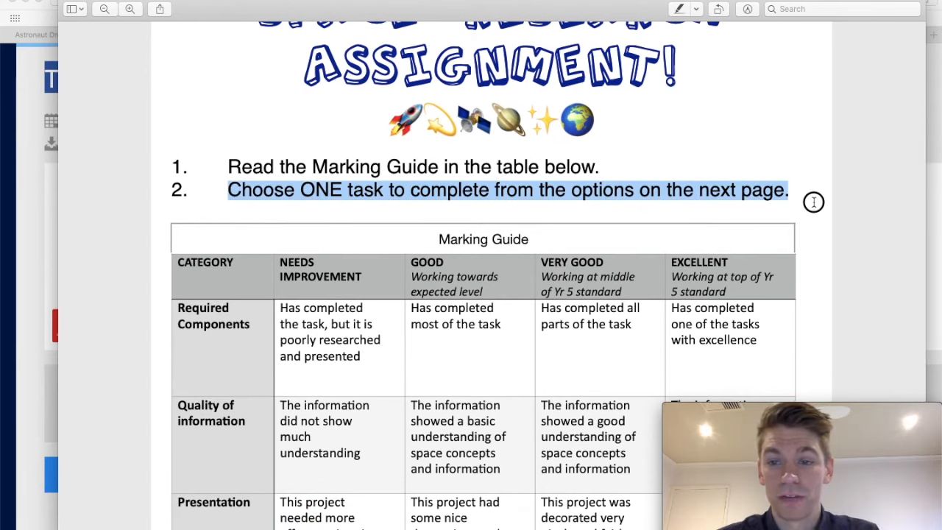
scroll(down, 3)
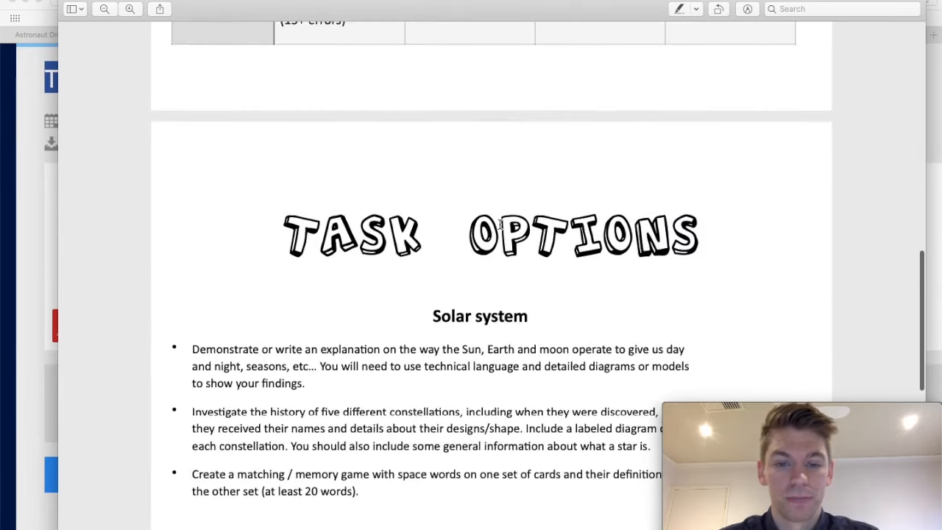
scroll(down, 3)
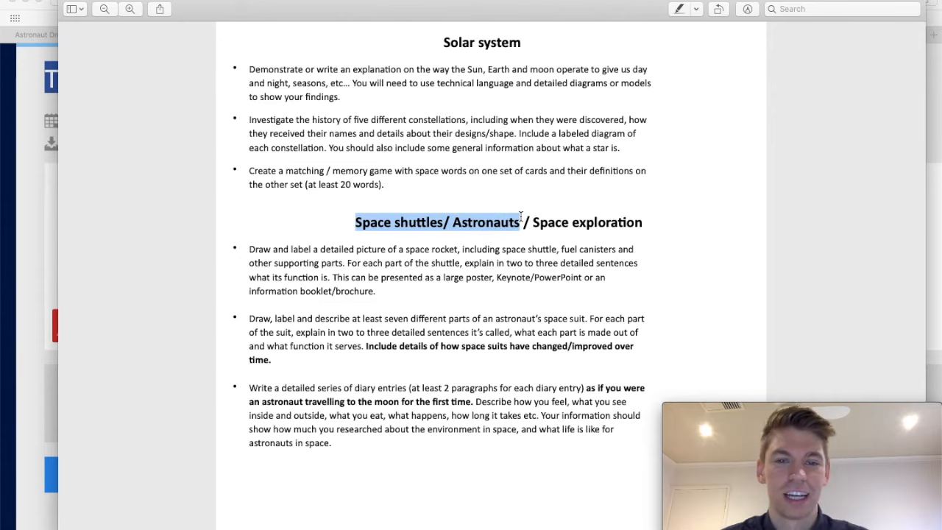
mouse_move(495, 194)
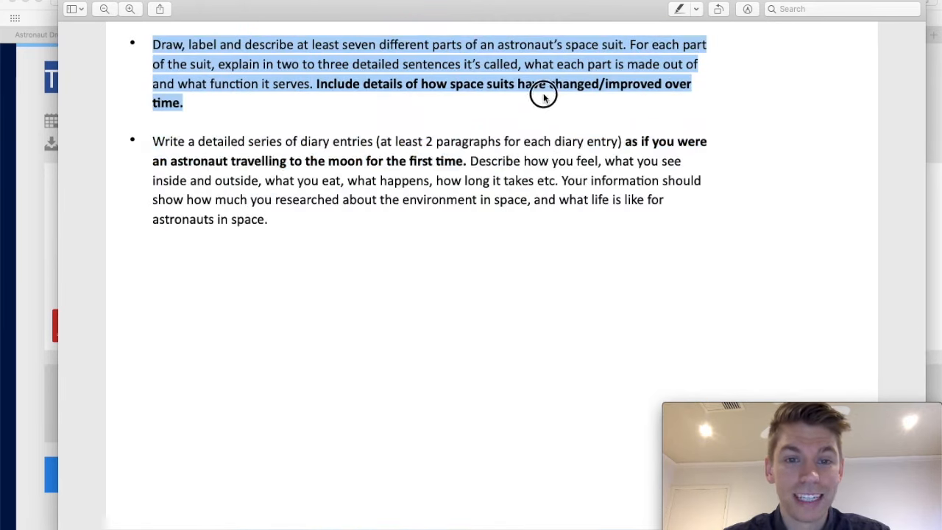
scroll(up, 3)
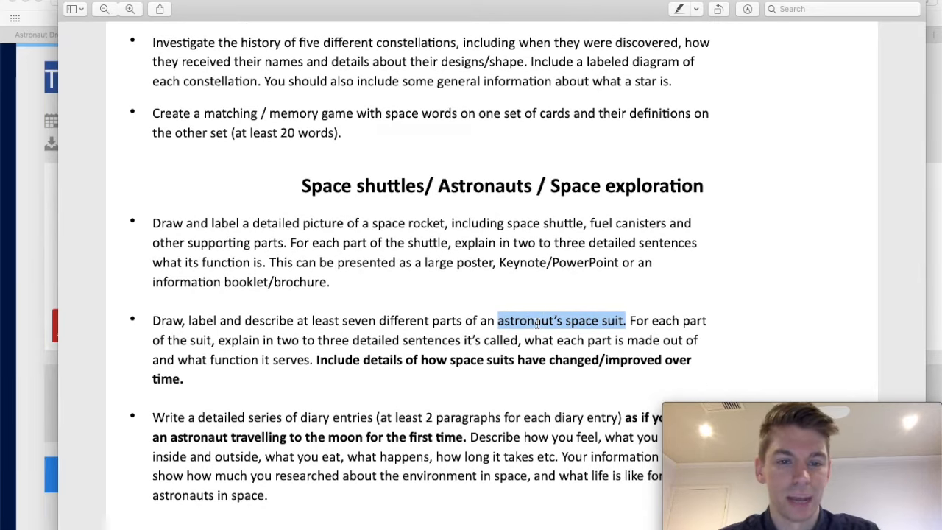
double_click(389, 223)
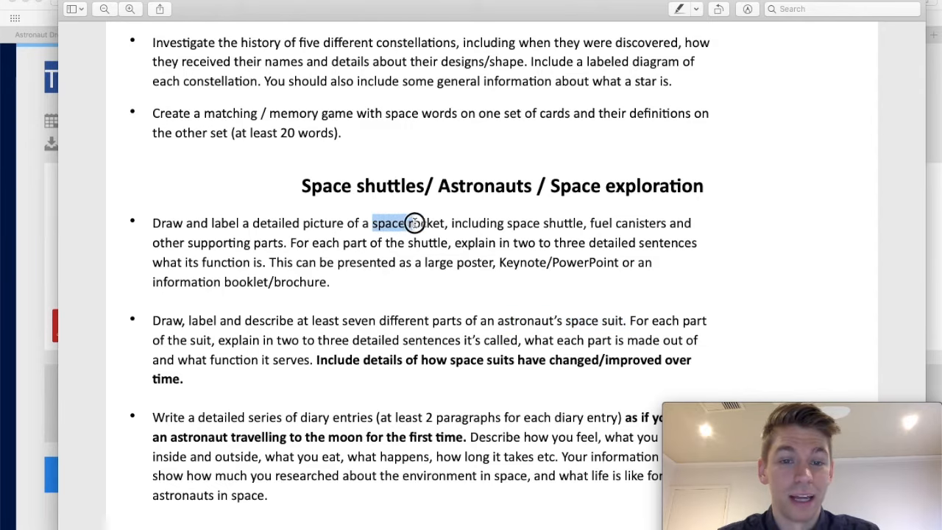
scroll(down, 3)
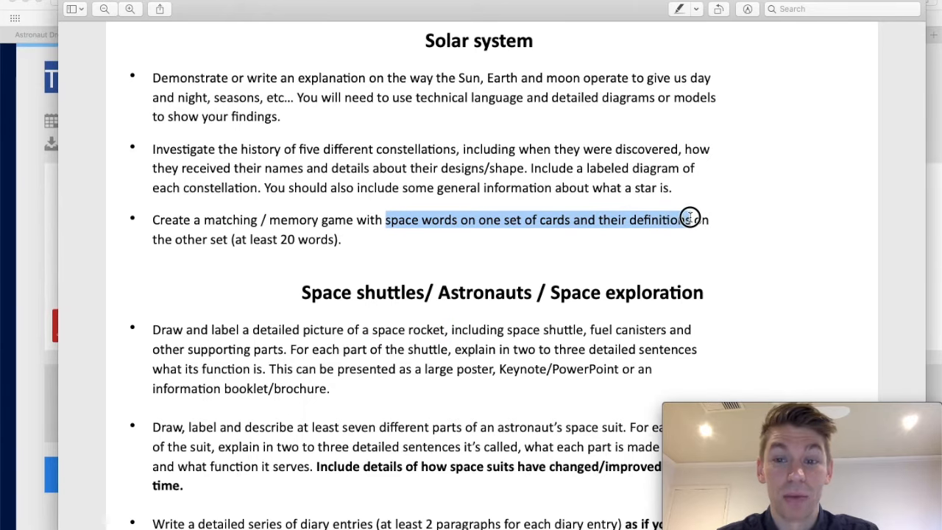
scroll(down, 3)
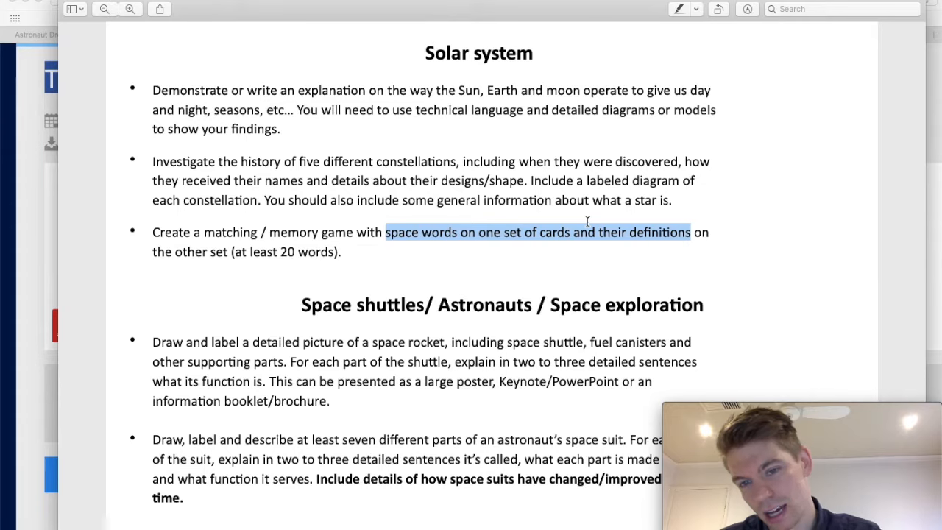
scroll(down, 3)
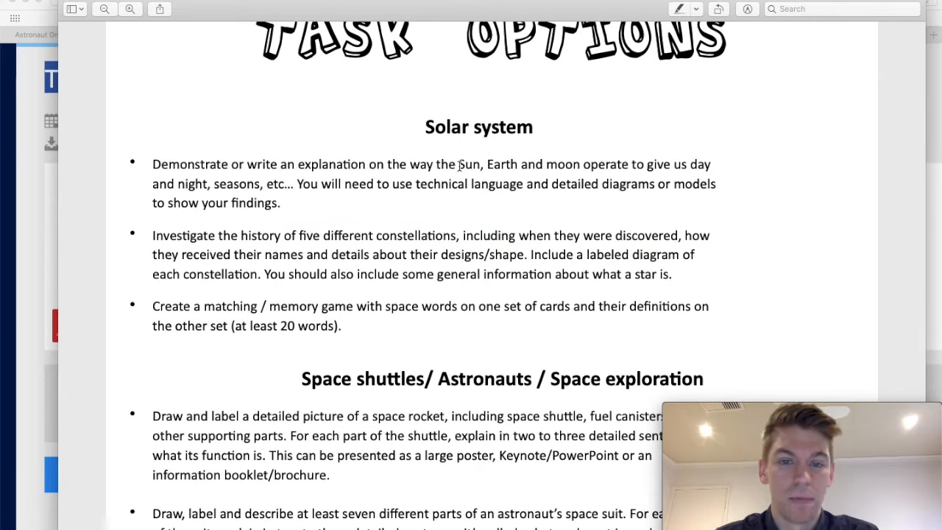
drag(456, 165, 607, 164)
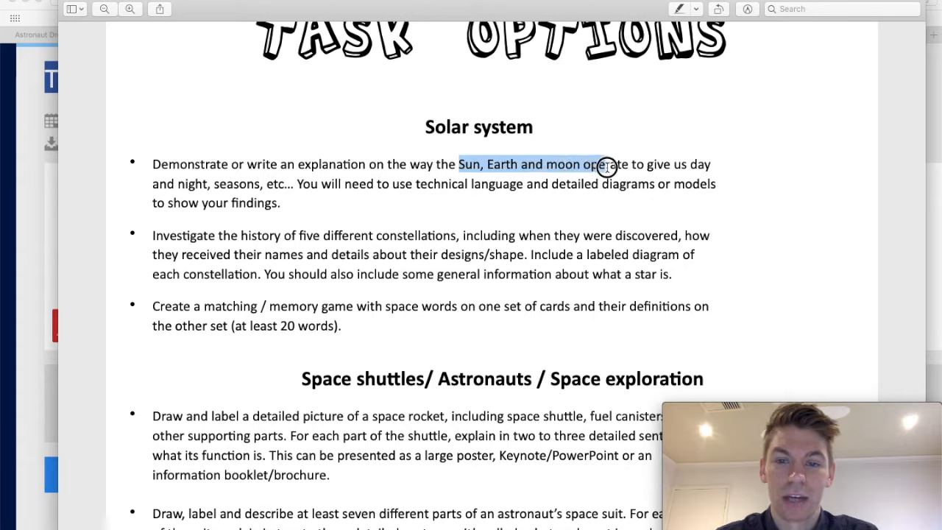
drag(606, 167, 259, 181)
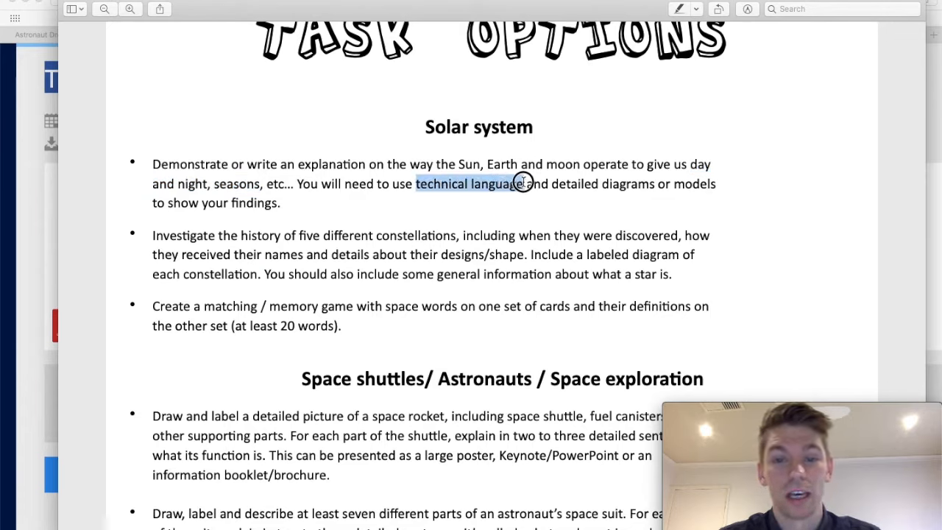
drag(523, 181, 637, 184)
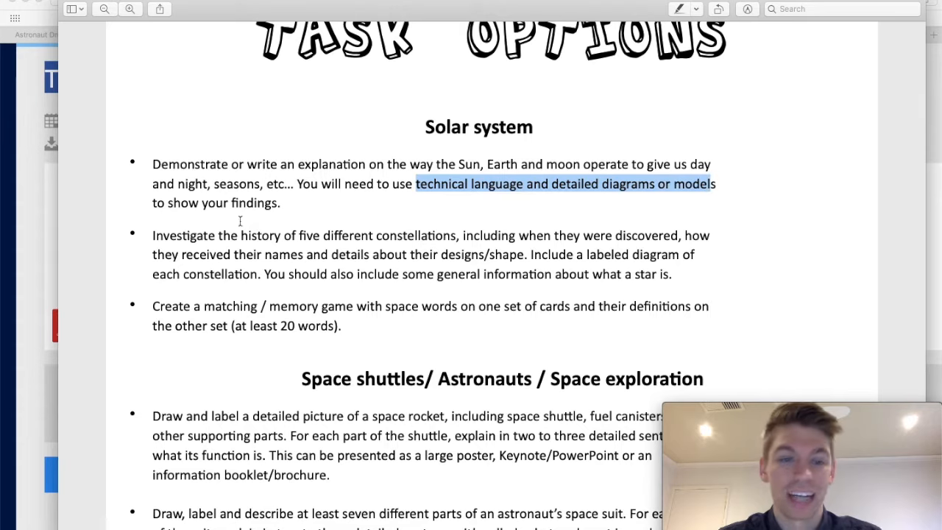
scroll(down, 3)
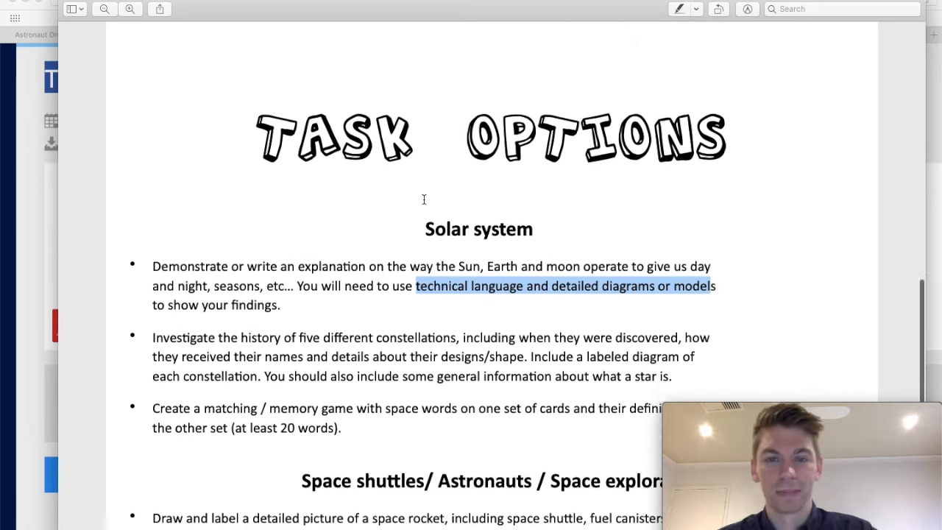
scroll(down, 3)
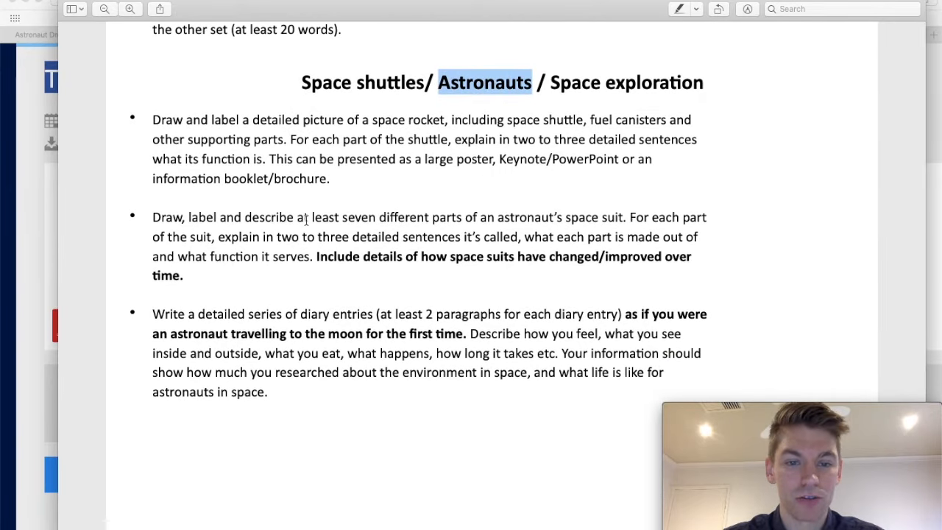
drag(152, 216, 183, 275)
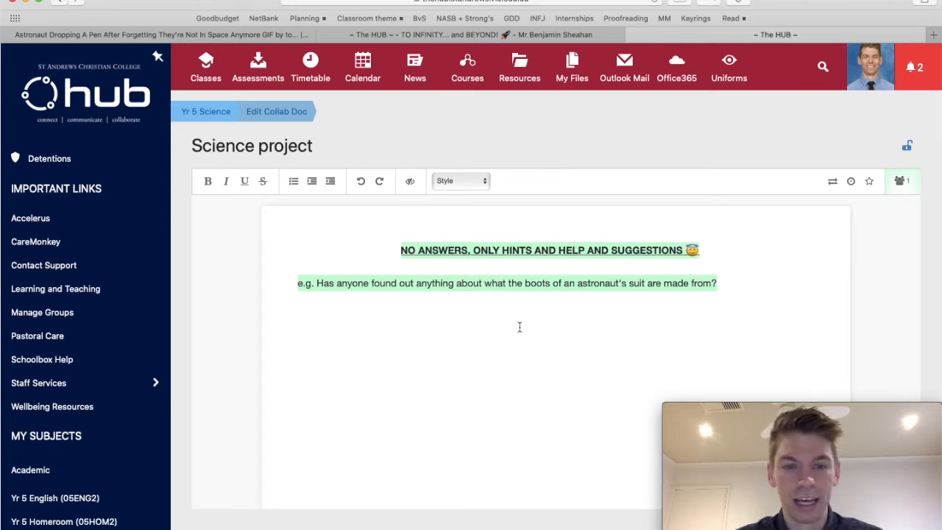
Type the FACT, FURTHER: and FLIP: labels in the Hub doc.
text(F)
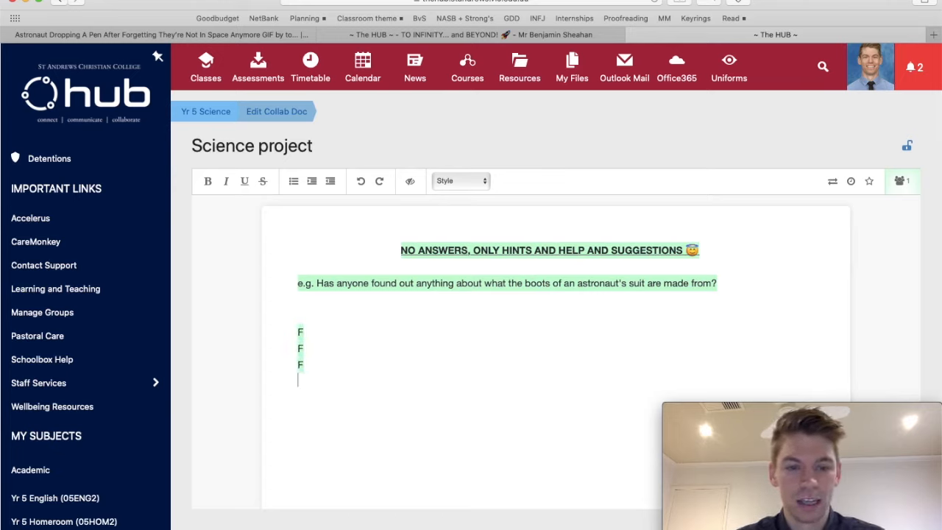
text(ACT:)
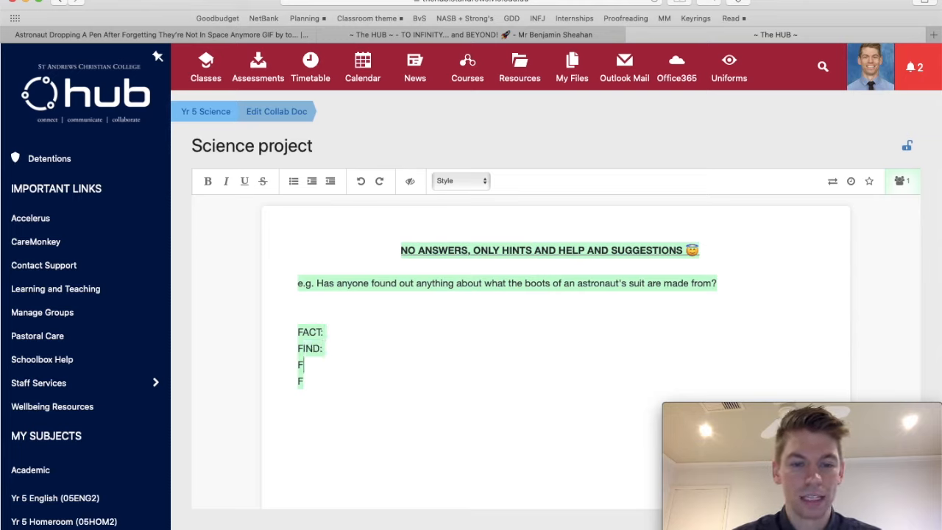
text(URTHER:)
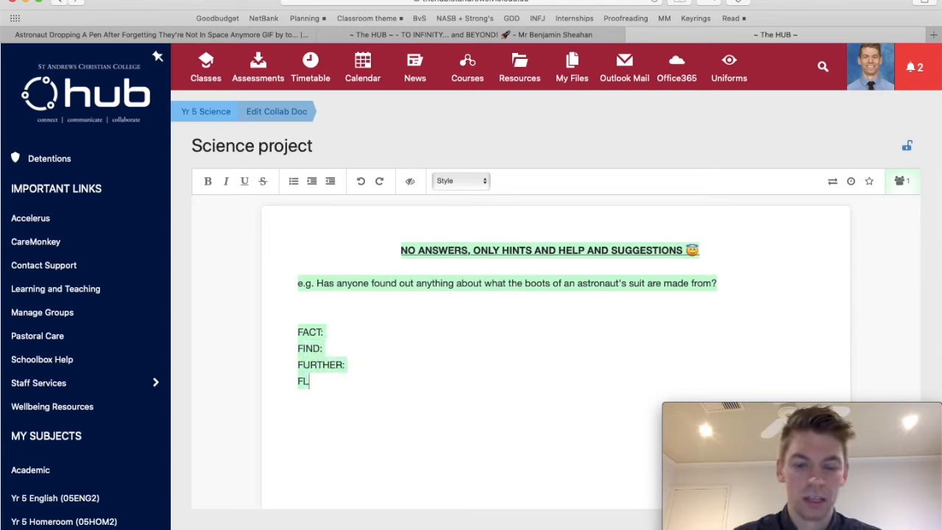
text(IP:)
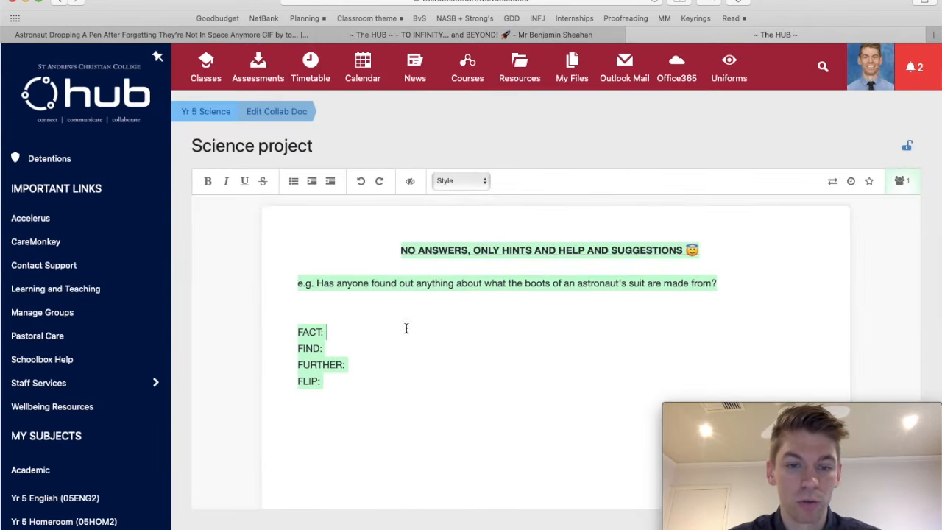
scroll(down, 3)
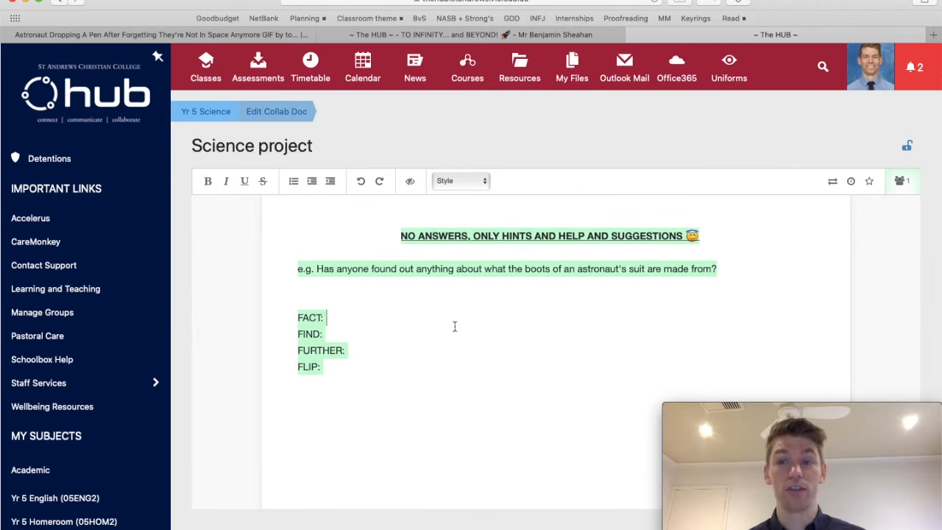
Write the FACT line: astronaut boots are made from ___ (reinforced rubber...).
text(a)
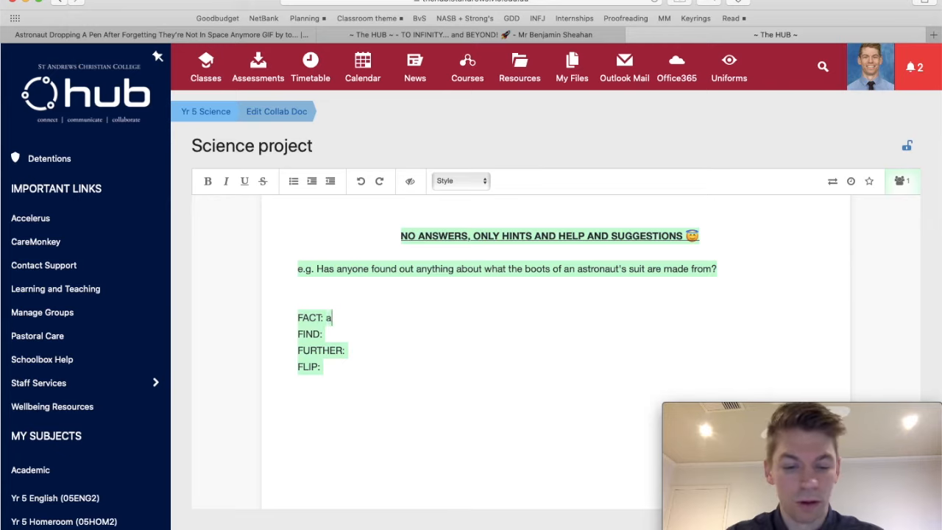
text(stronauts')
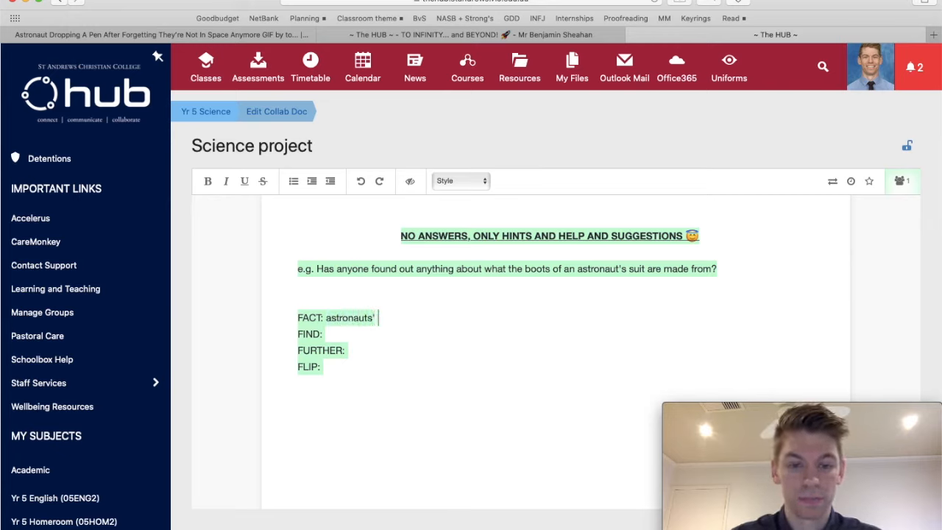
text(are made from ___)
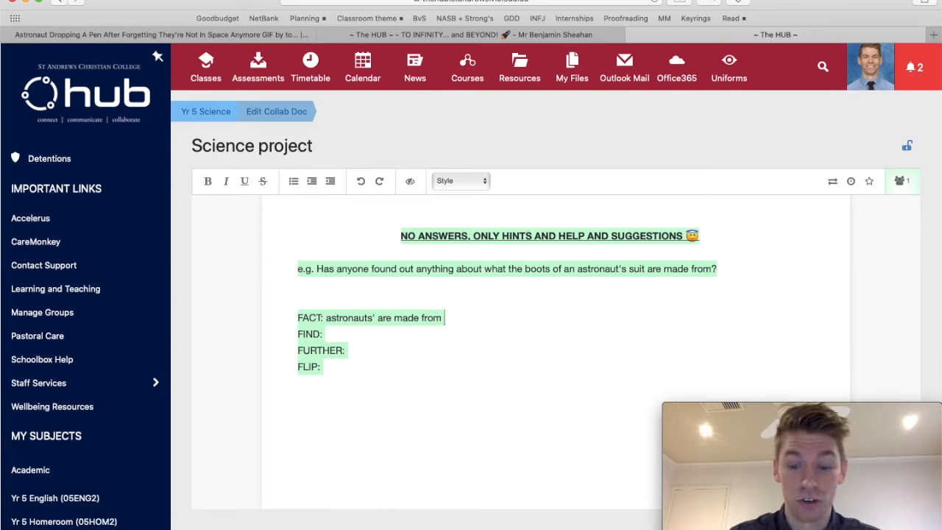
text((reinforced rubber and steel)
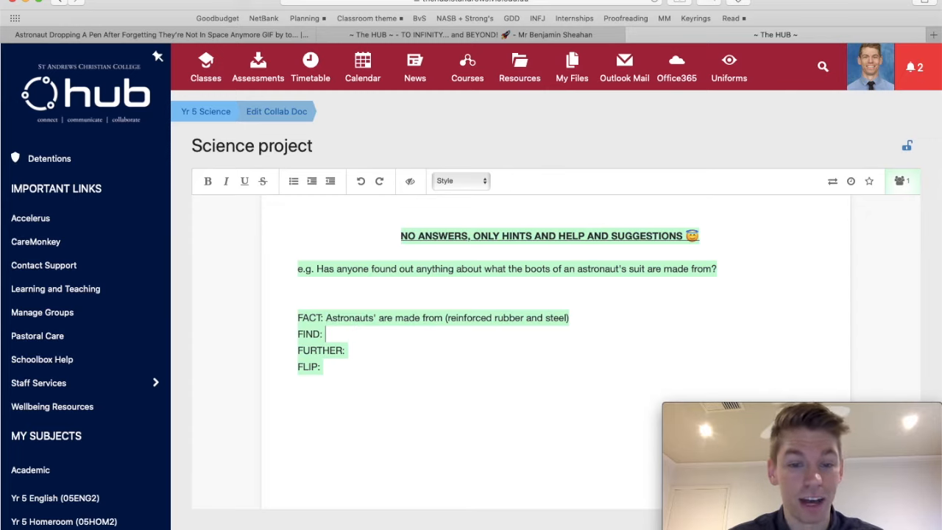
Write the FIND question asking why boots are made of those materials, and select 'Whyyyy'.
text(WHY)
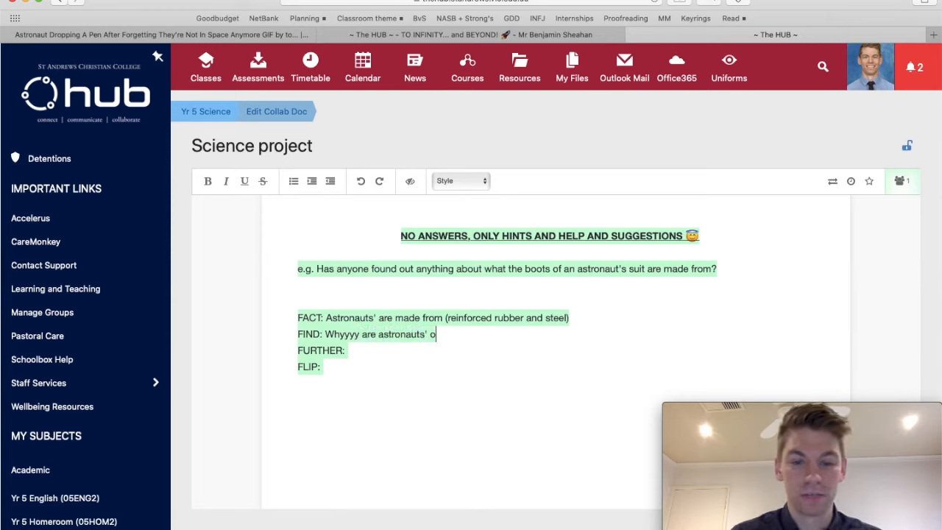
text(boots)
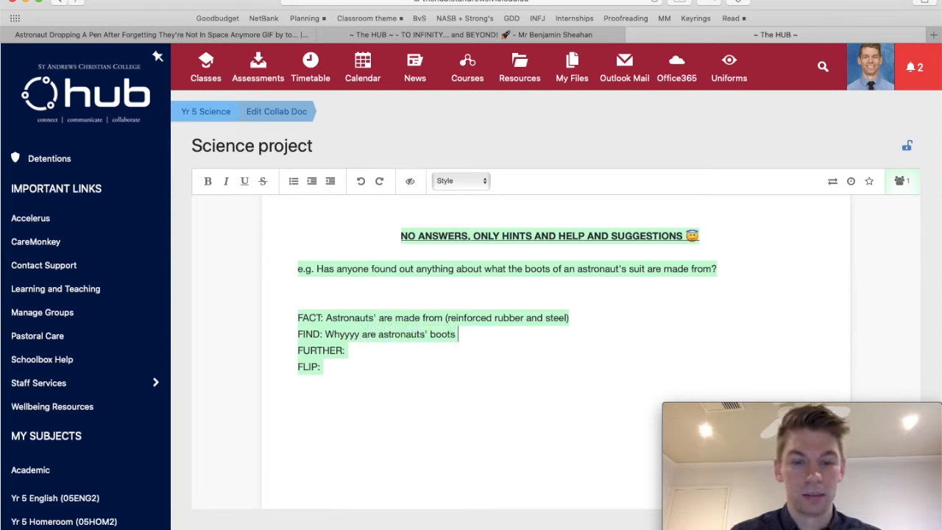
text(made of those materials?)
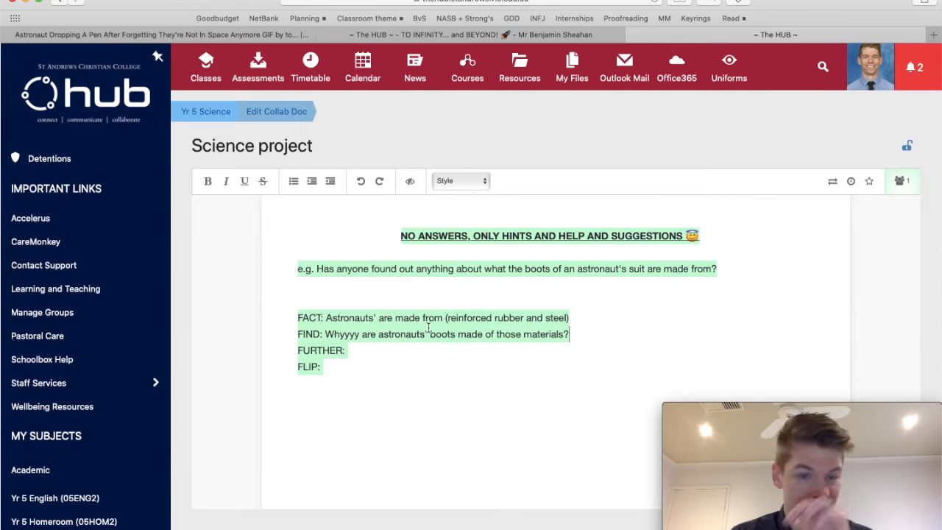
double_click(342, 333)
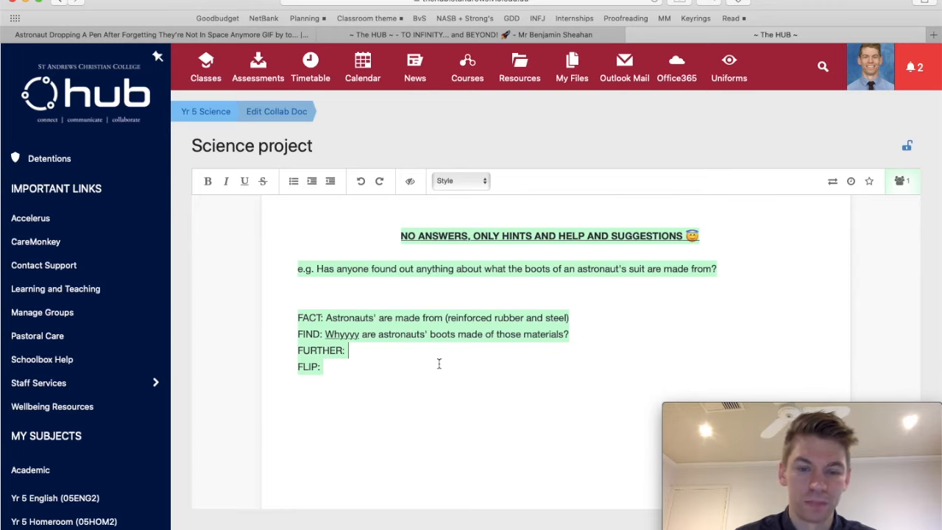
Write the FURTHER question: 'What were some other options for the boots to made from?'.
text(What)
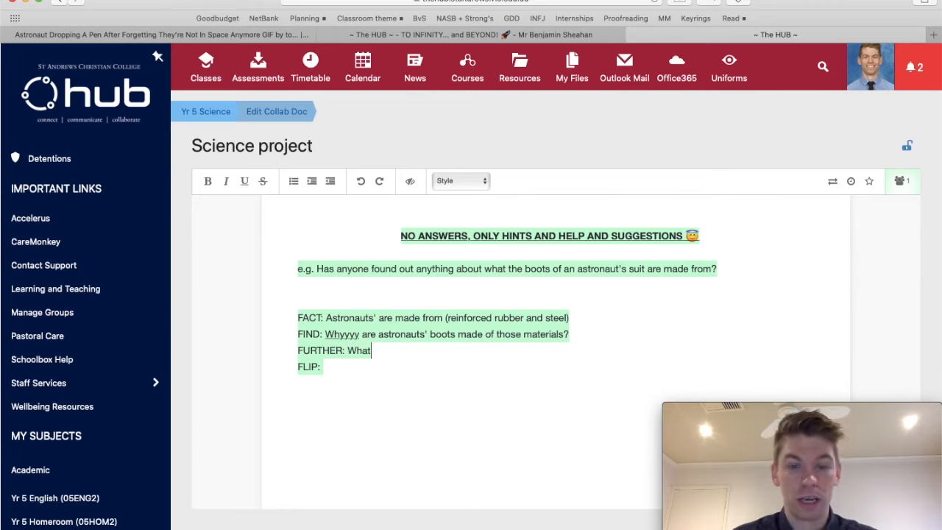
text(else are)
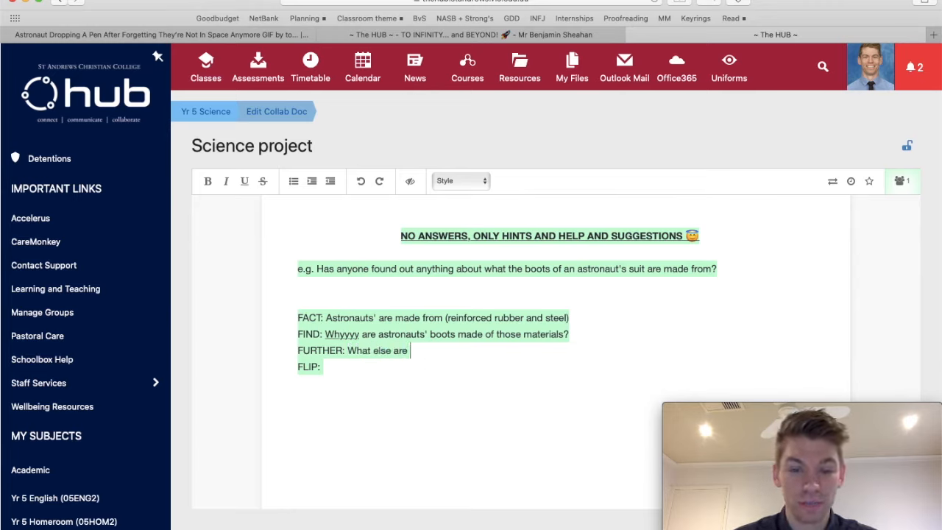
text(astrona)
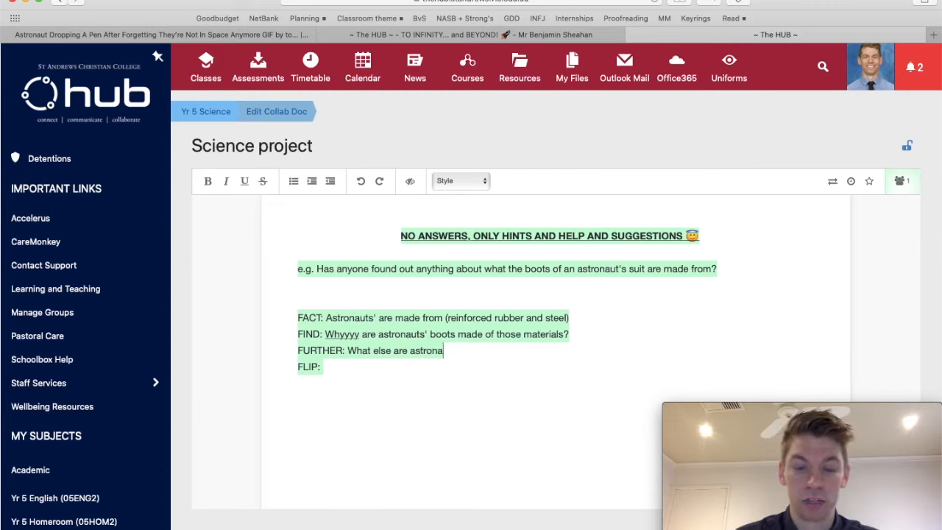
text(uts' suits made from?)
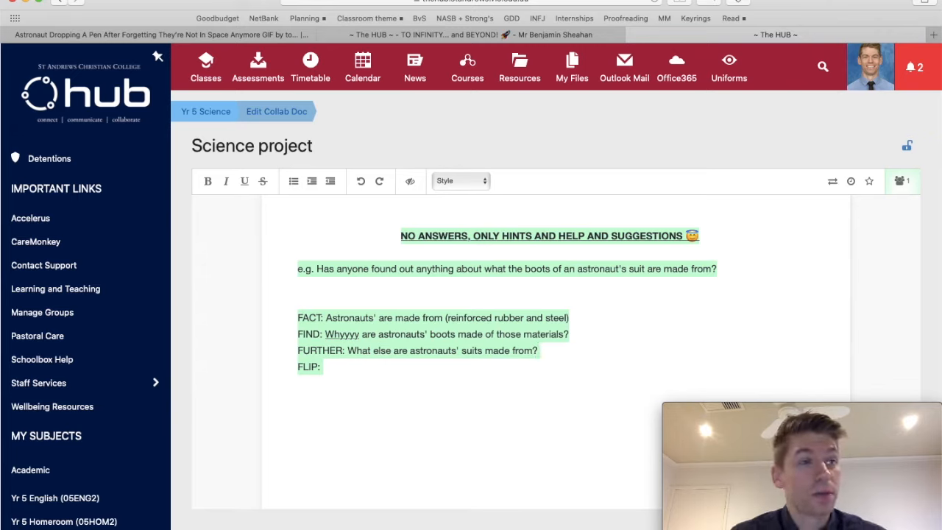
text(What were s)
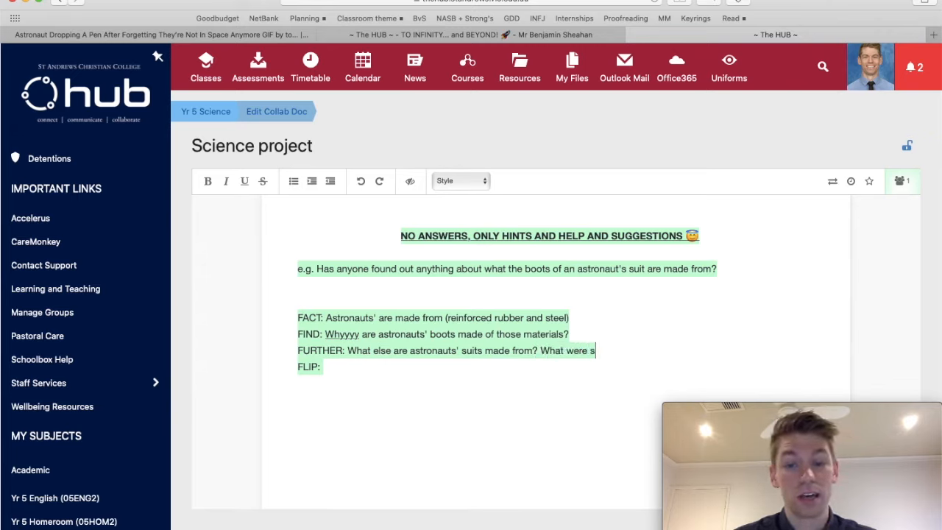
text(ome other options)
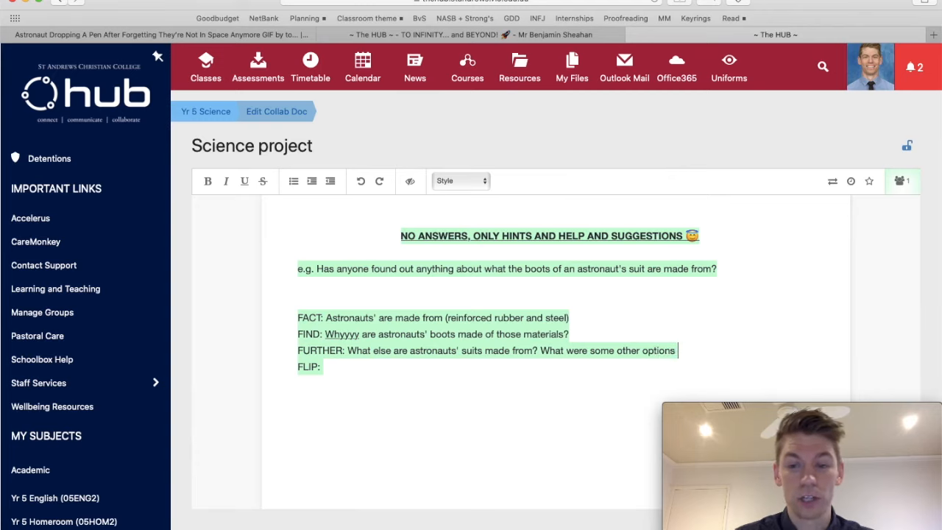
text(for the boots)
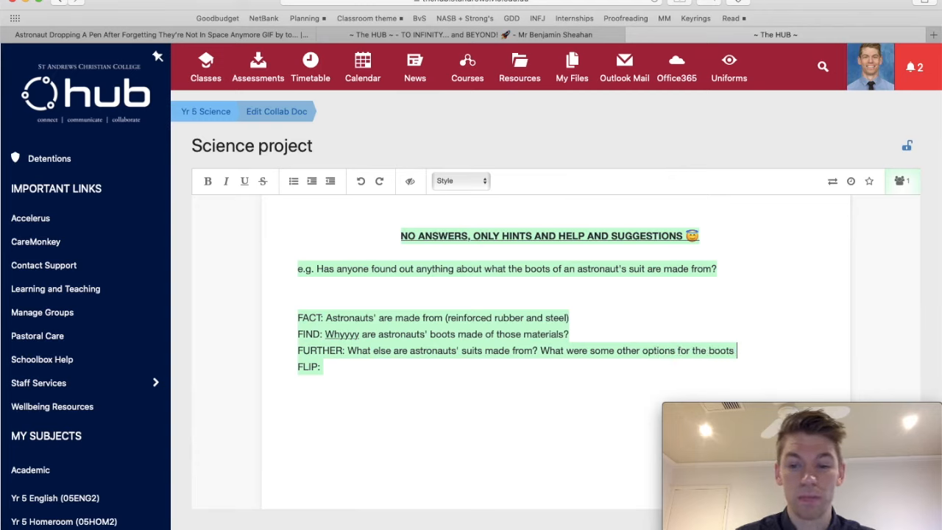
text(to made from?)
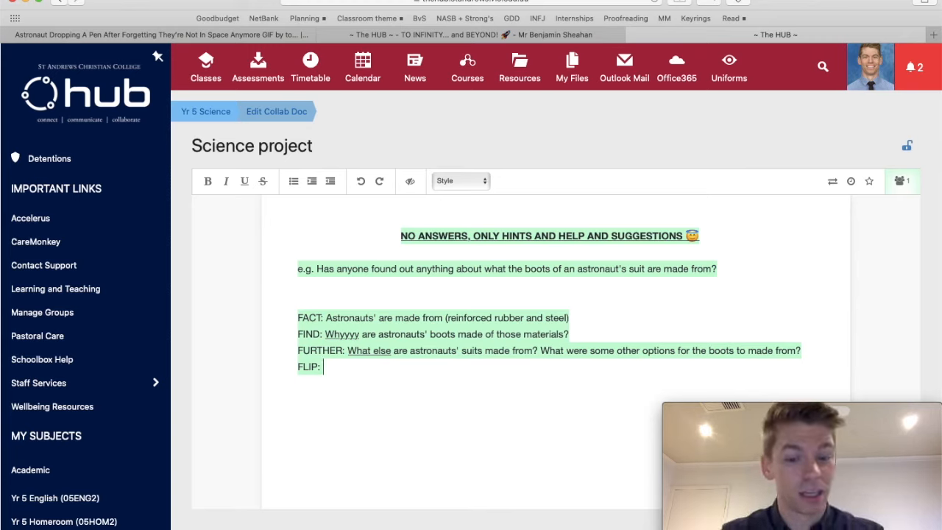
Write the FLIP question: 'What materials didn't work as astronauts' boots?'.
text(What material)
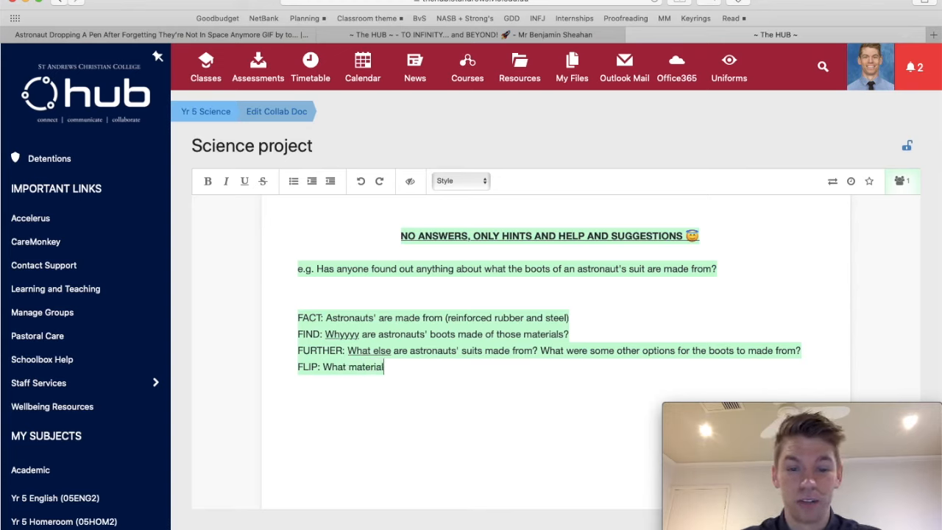
text(s didn't work)
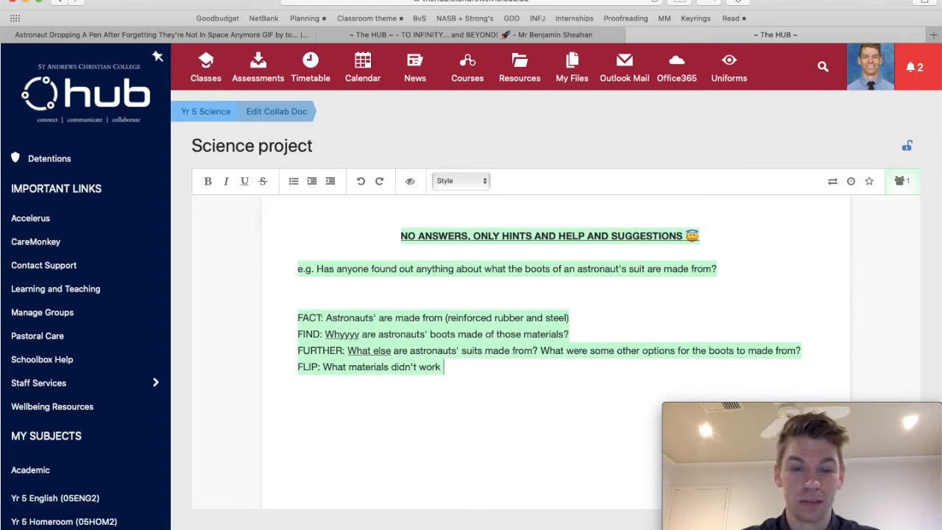
text(as astro)
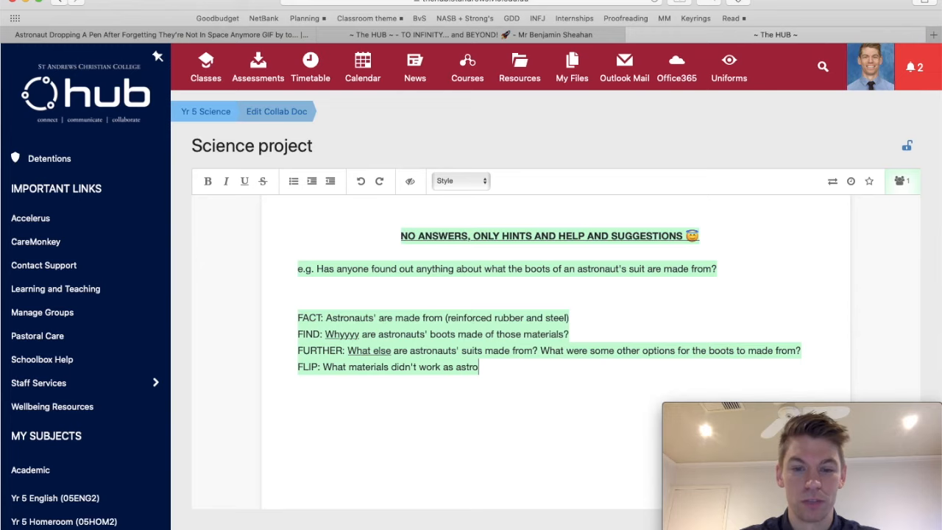
text(nauts' boots?)
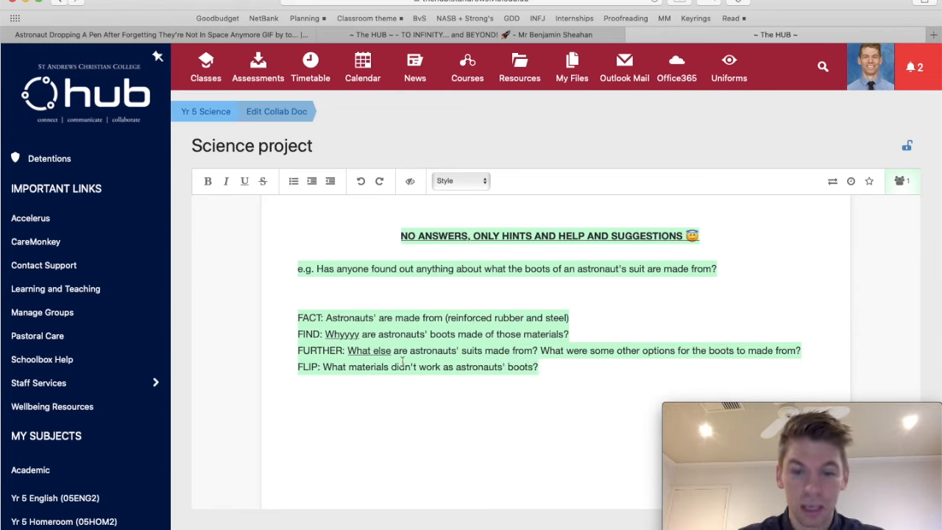
mouse_move(403, 366)
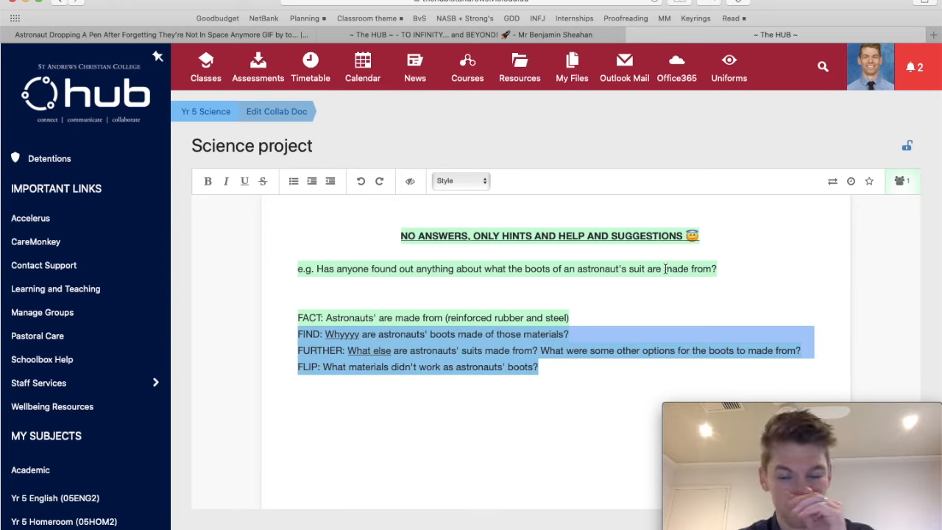
Underline 'didn't' in the FLIP question and type the STRATEGY heading.
click(539, 366)
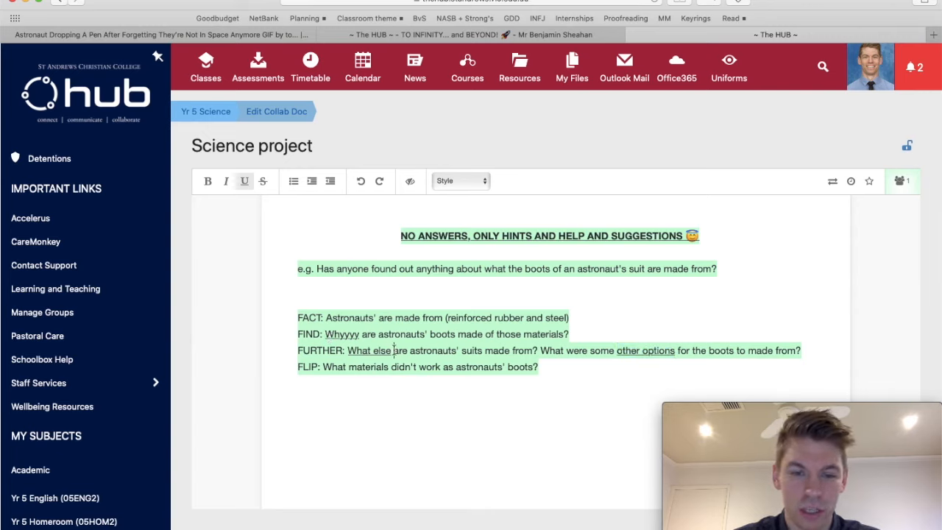
double_click(340, 334)
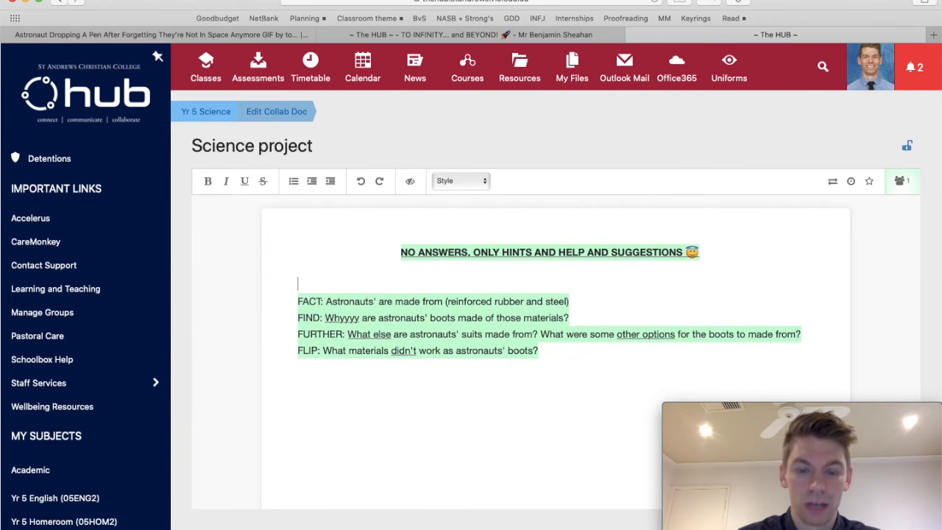
text(STRATEGY)
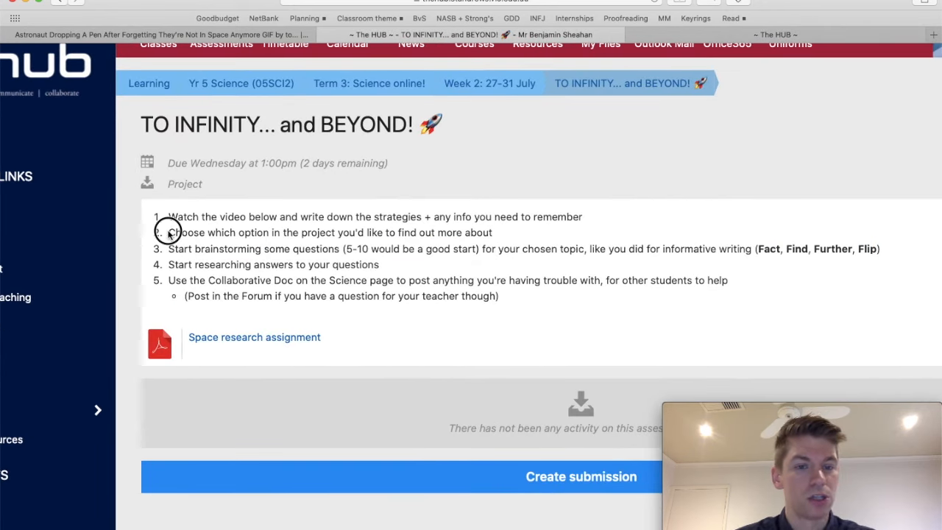
triple_click(331, 233)
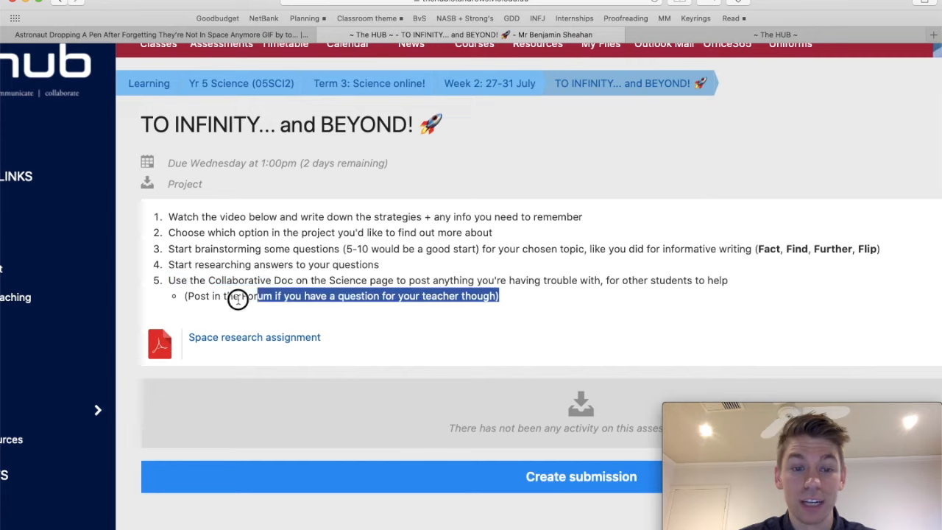
drag(236, 296, 497, 296)
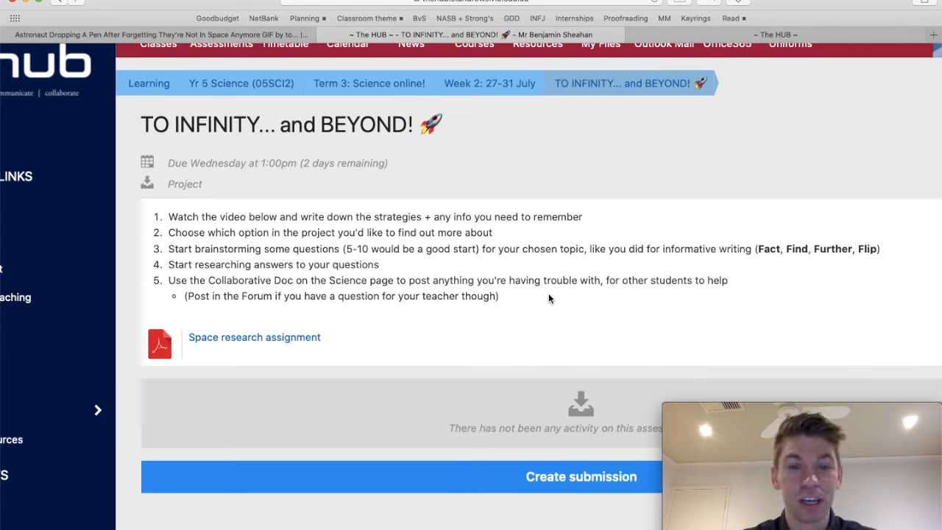
mouse_move(149, 83)
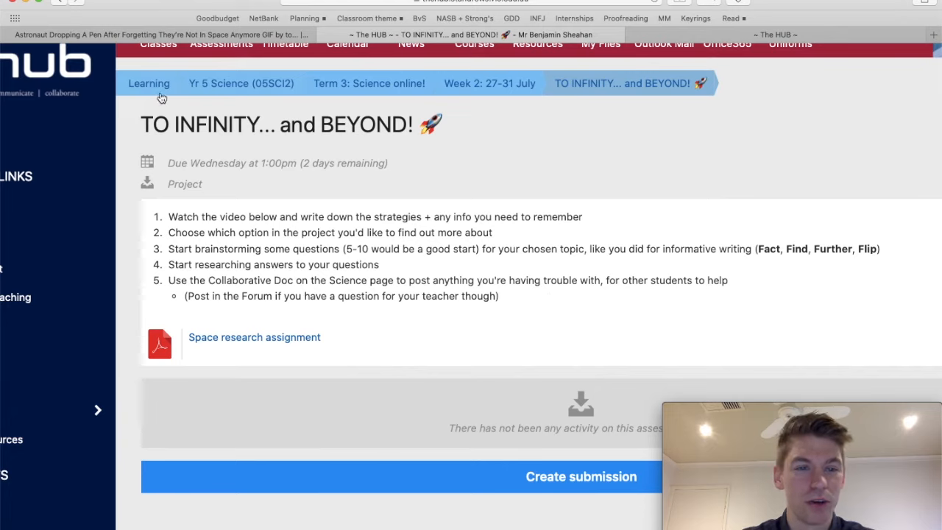
triple_click(279, 123)
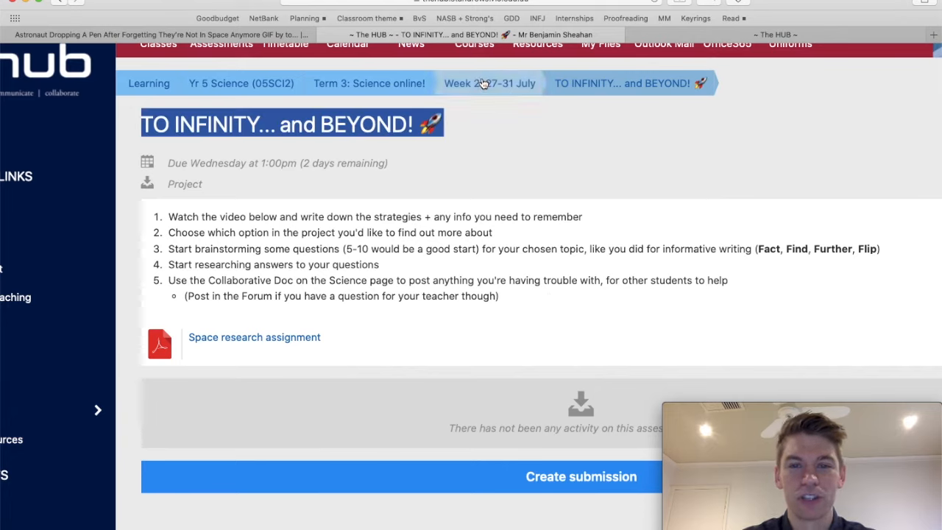